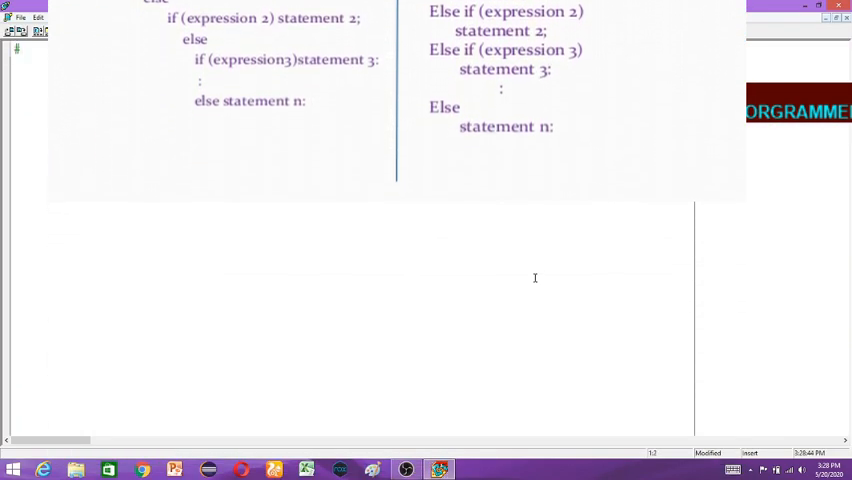
# Add #include<iostream.h>, #include<conio.h> and an empty void main() body with braces.
pyautogui.write('#include')
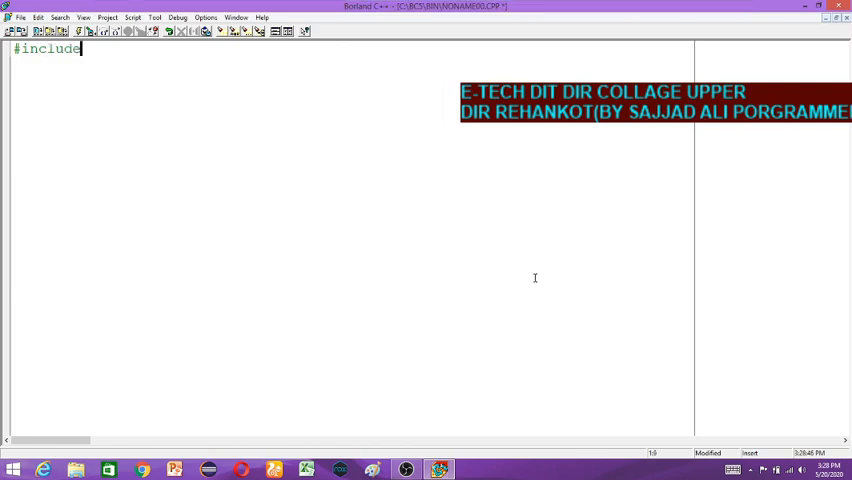
pyautogui.write('<ios')
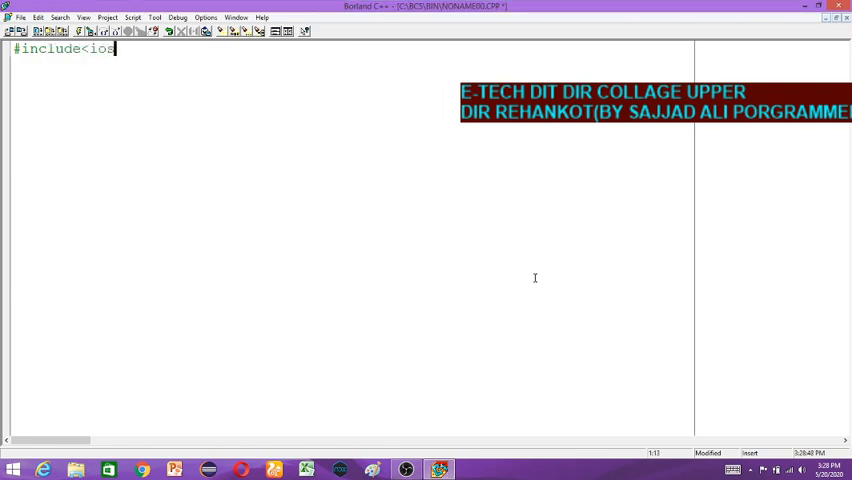
pyautogui.write('tream.h')
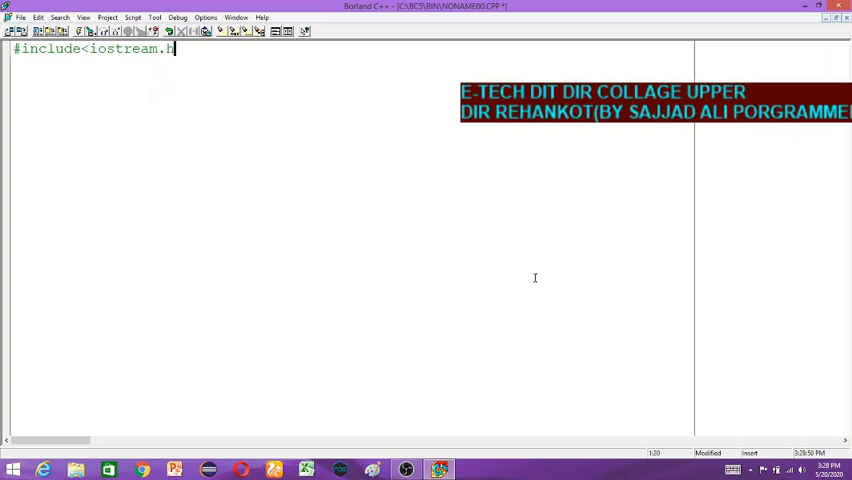
pyautogui.write('>')
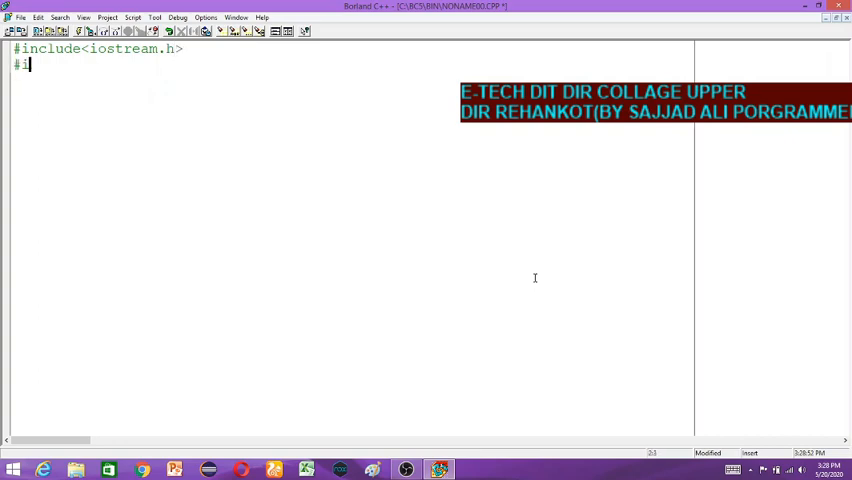
pyautogui.write('nclude<')
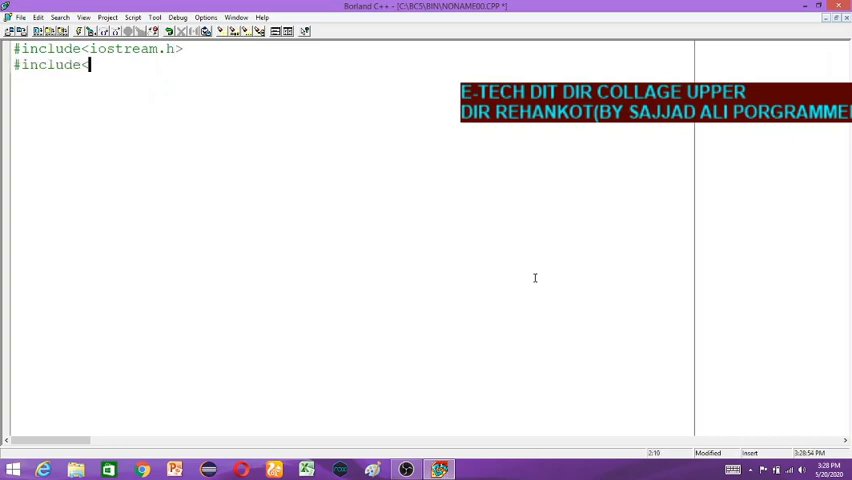
pyautogui.write('conio.h>')
pyautogui.click(352, 80)
pyautogui.write('void')
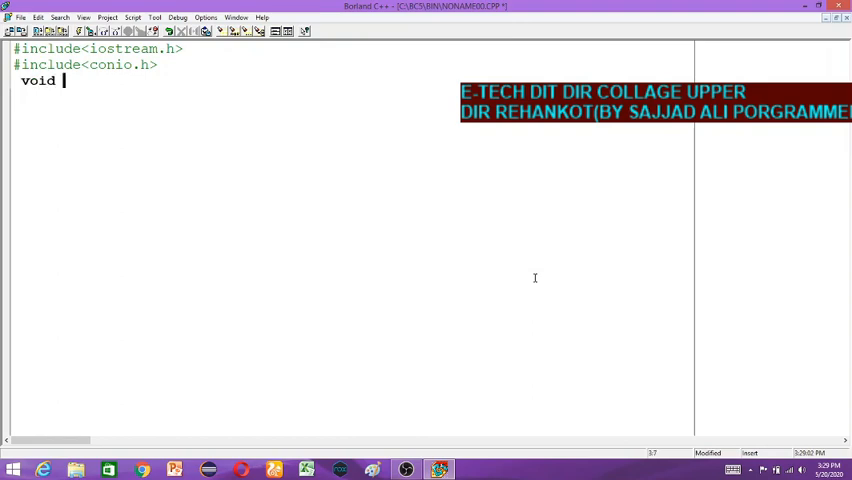
pyautogui.write('main()')
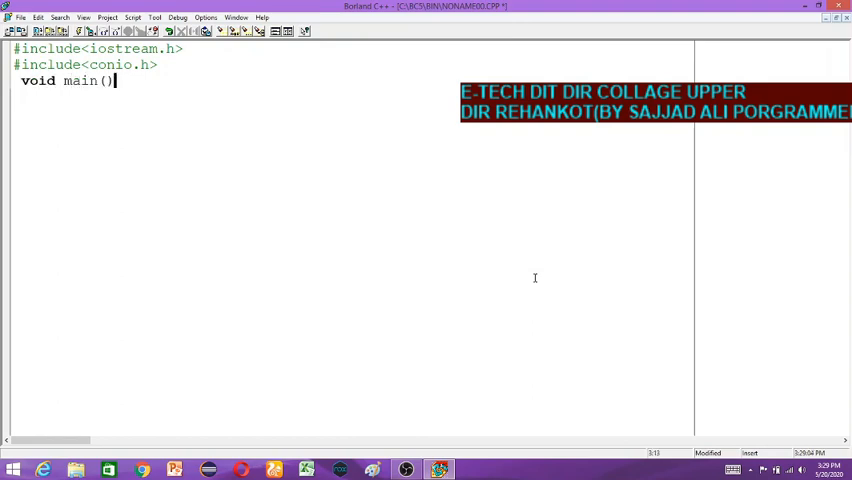
pyautogui.write('{')
pyautogui.click(352, 160)
pyautogui.write('}')
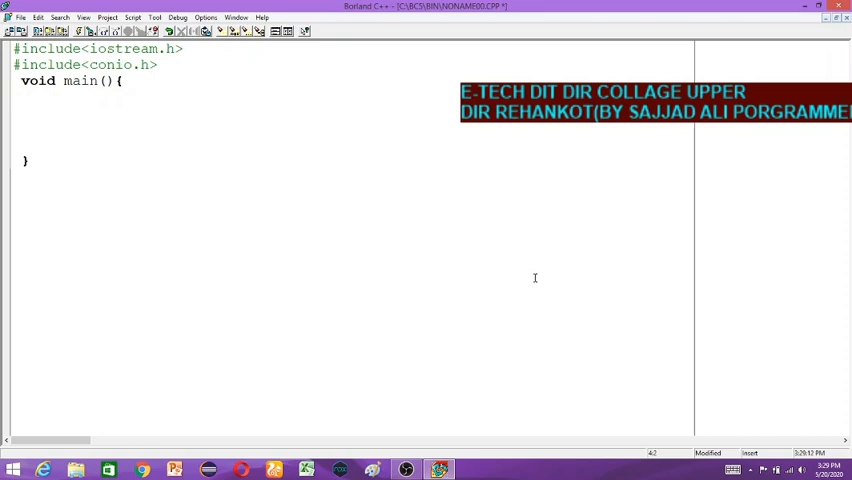
# Declare int great and print "Enter the great Marks" with cout.
pyautogui.write('int')
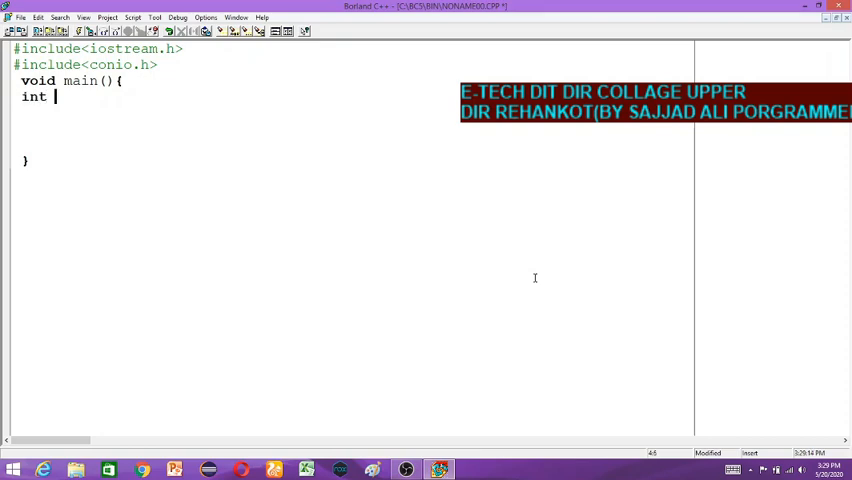
pyautogui.write('great')
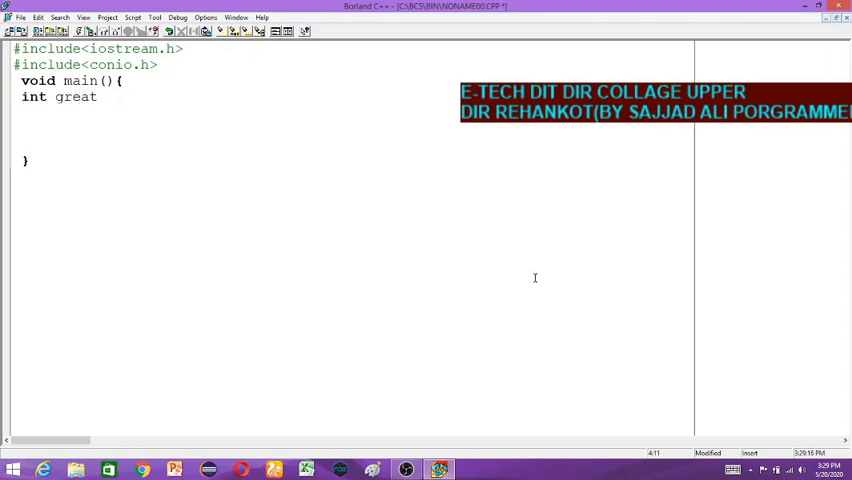
pyautogui.write(';')
pyautogui.write('cout')
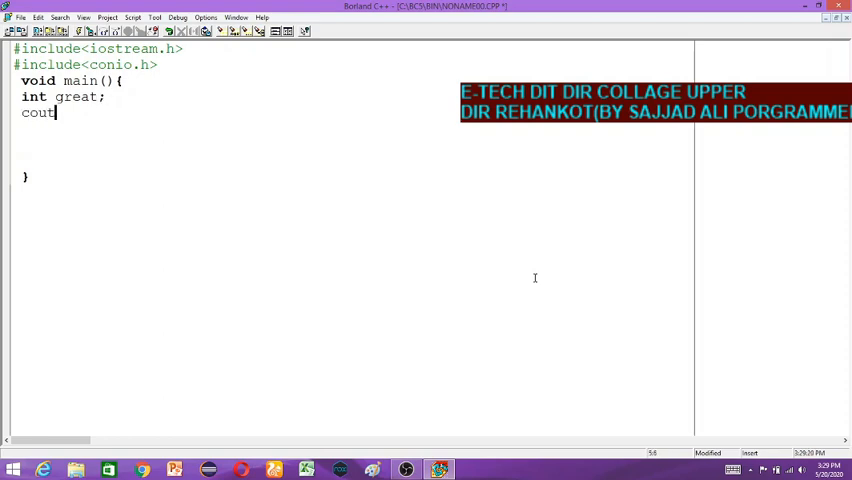
pyautogui.write('<<""')
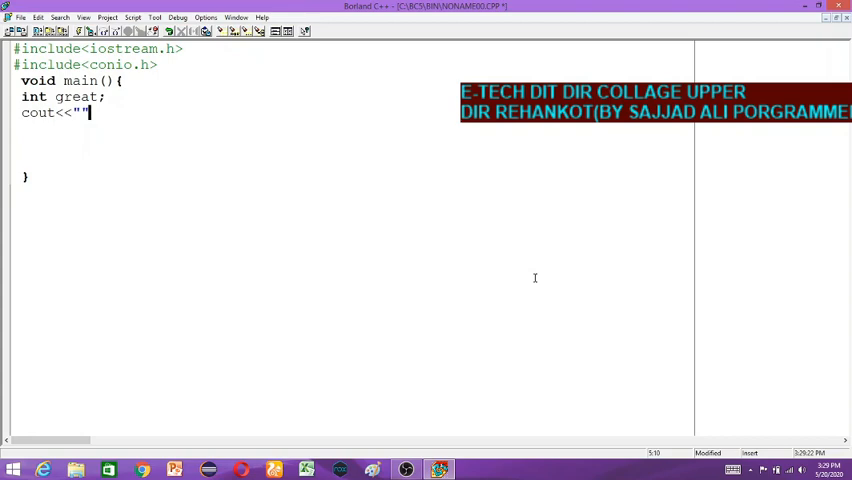
pyautogui.write('Enter the great')
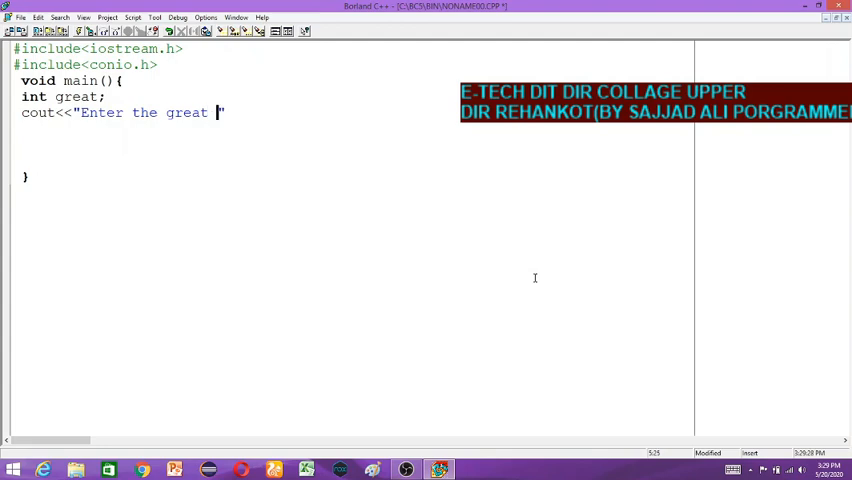
pyautogui.write('Marks')
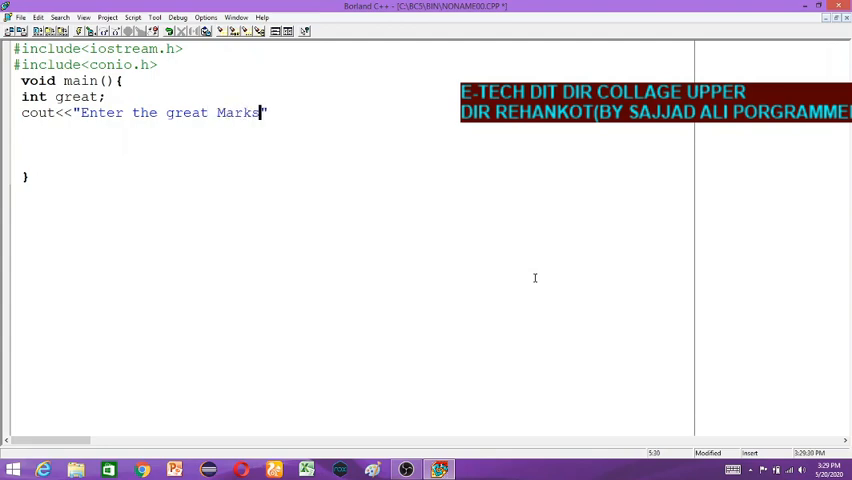
pyautogui.write(';')
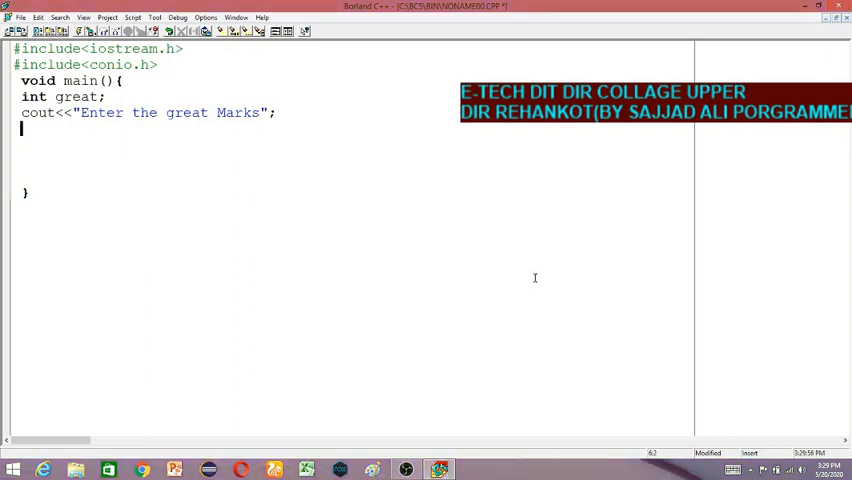
# Read the marks into great with cin>>great;, correcting a typo.
pyautogui.write('con')
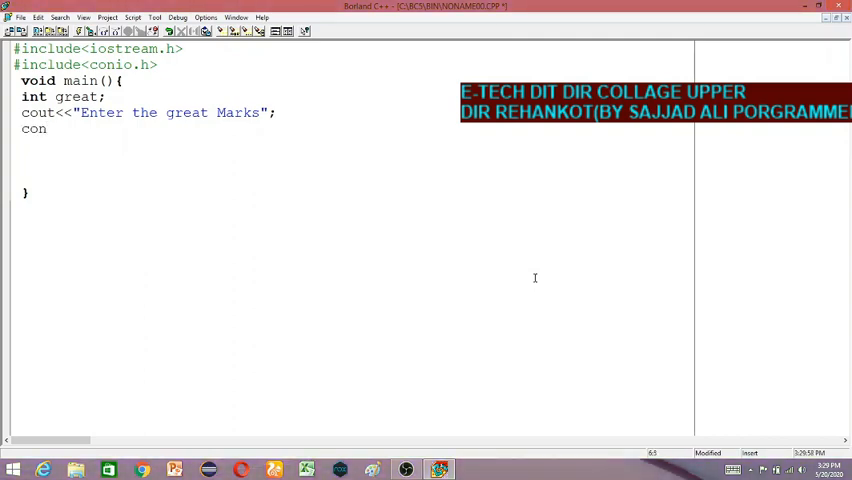
pyautogui.press('BackSpace')
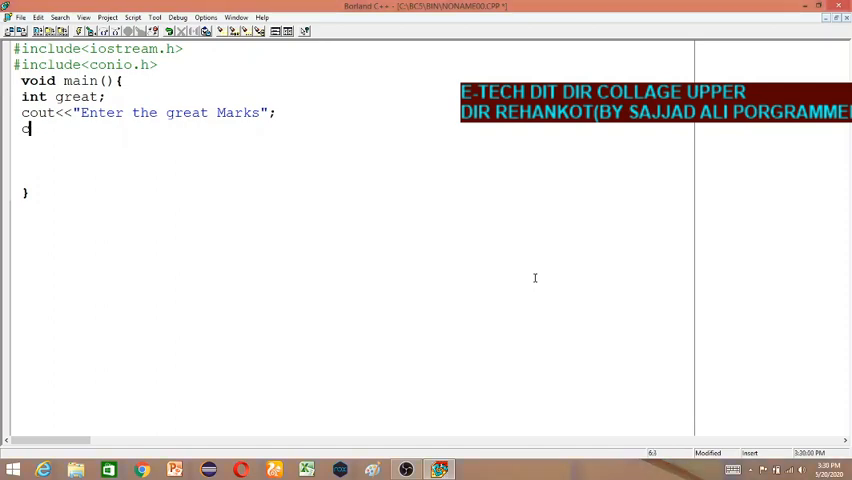
pyautogui.write('in>>grea')
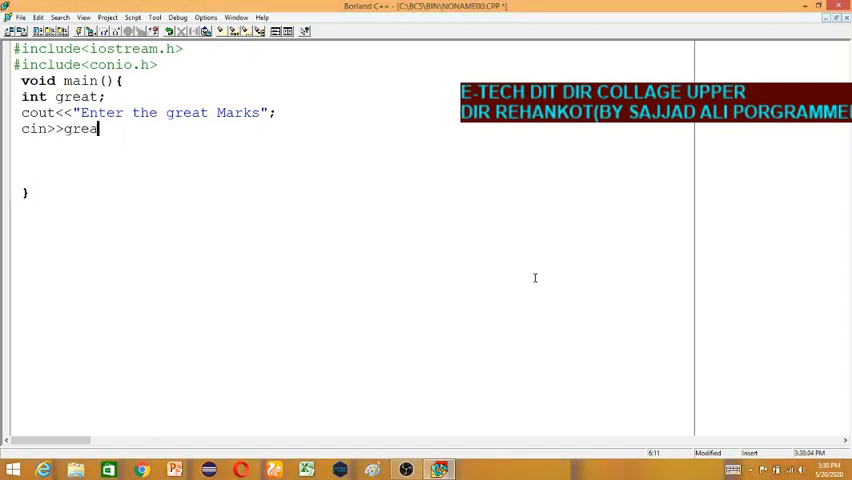
pyautogui.write('t;')
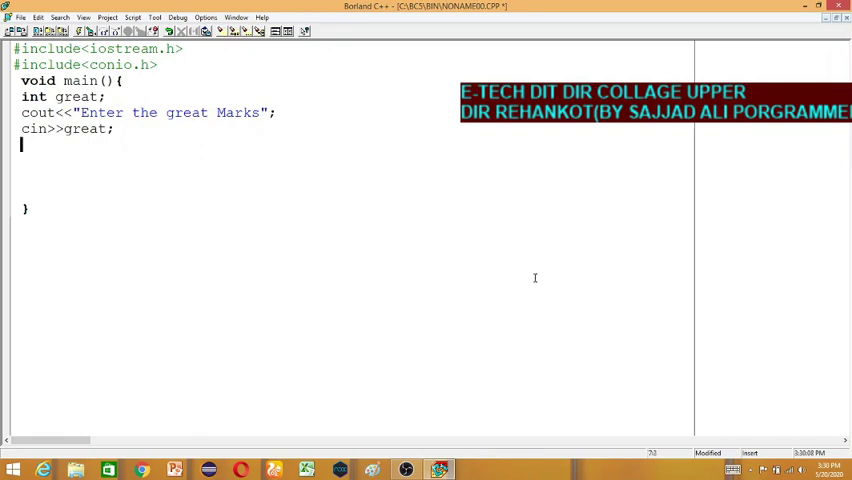
# Add an if(great<50) branch that prints "FAil".
pyautogui.write('if')
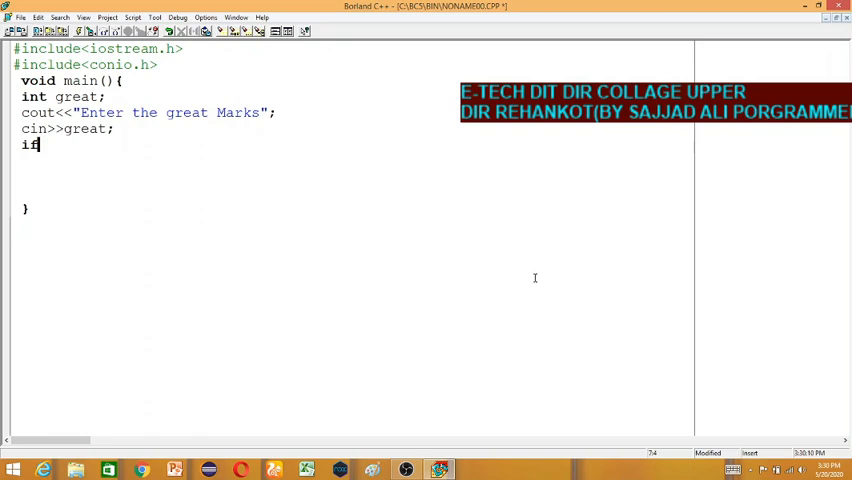
pyautogui.write('(gre')
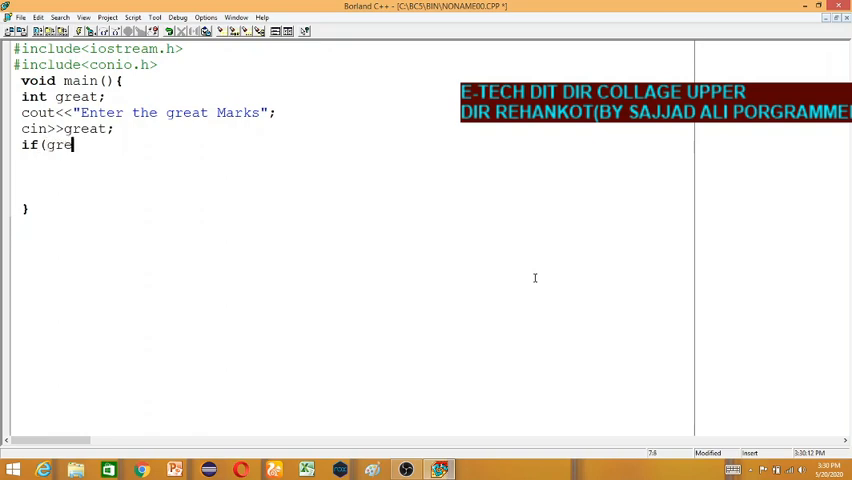
pyautogui.write('at>')
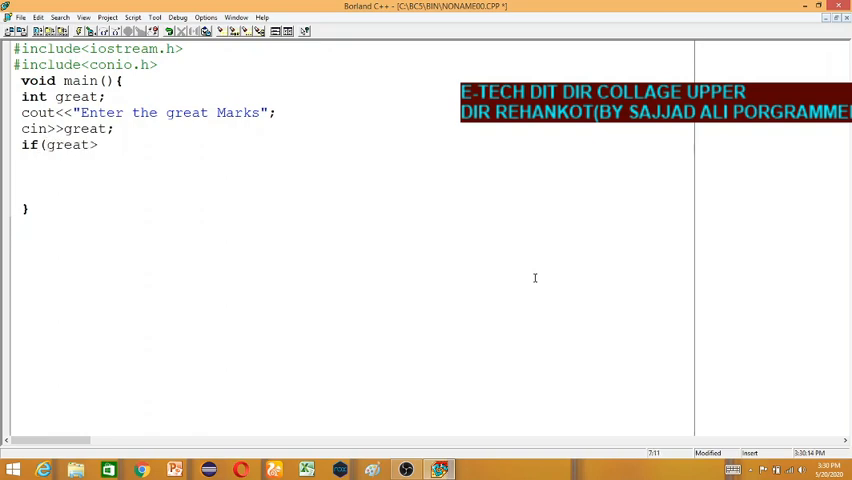
pyautogui.write('<')
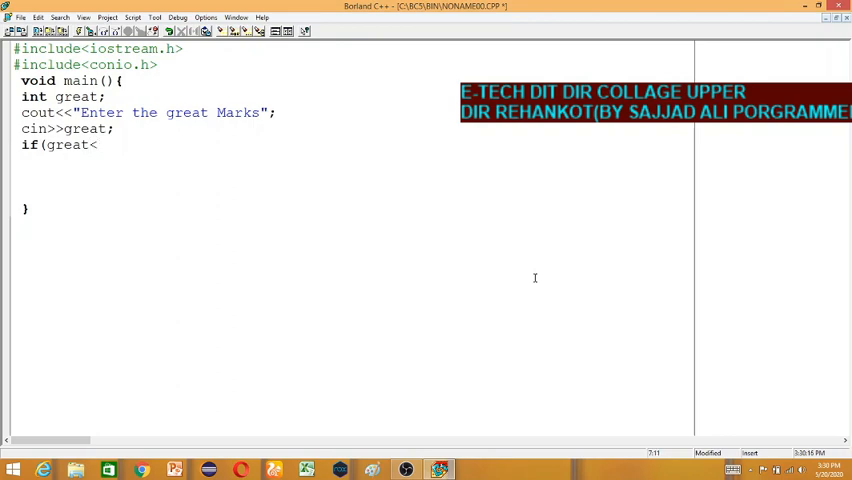
pyautogui.write('50){')
pyautogui.write('cou')
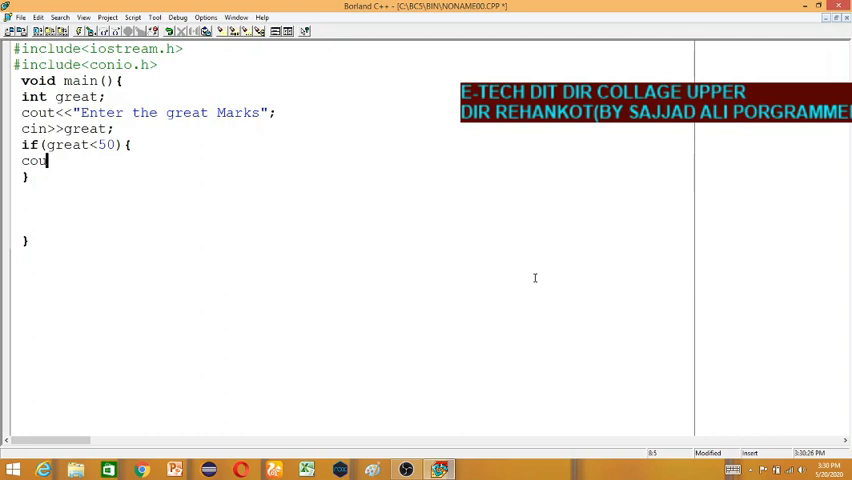
pyautogui.write('<<"')
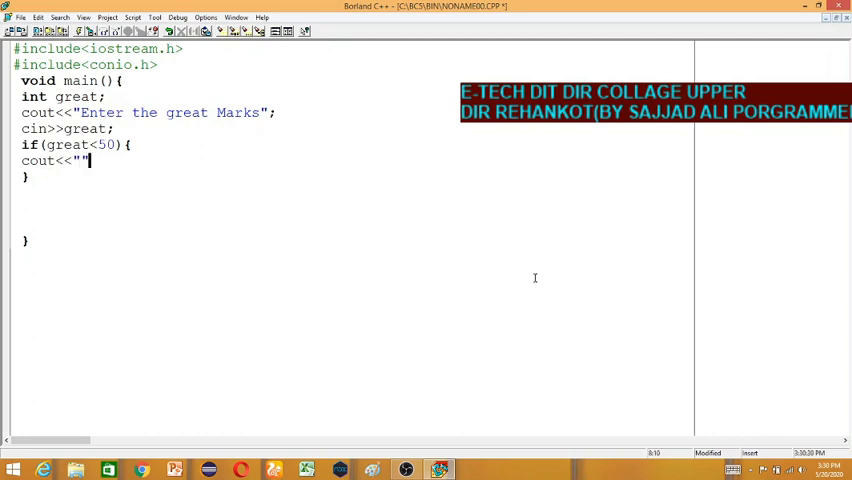
pyautogui.write('FA')
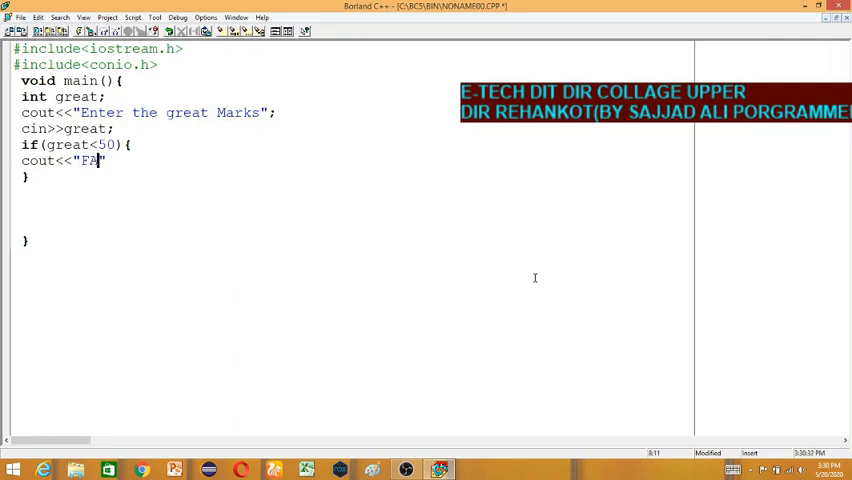
pyautogui.write('il')
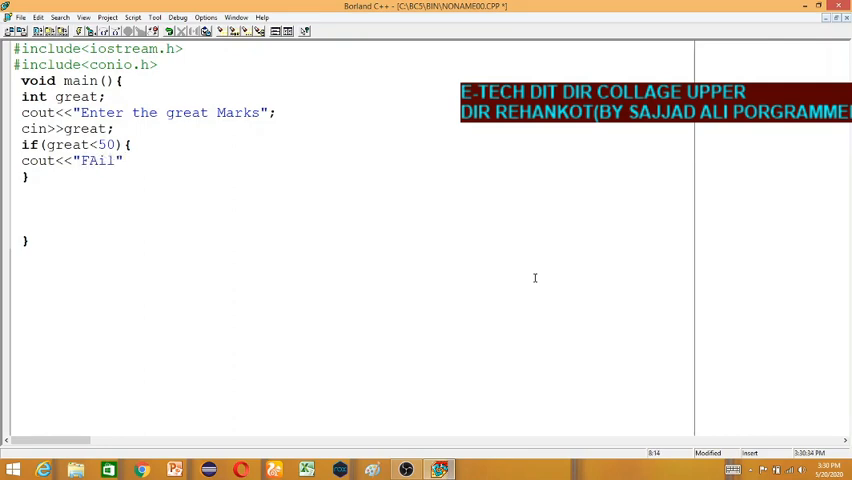
pyautogui.write(';')
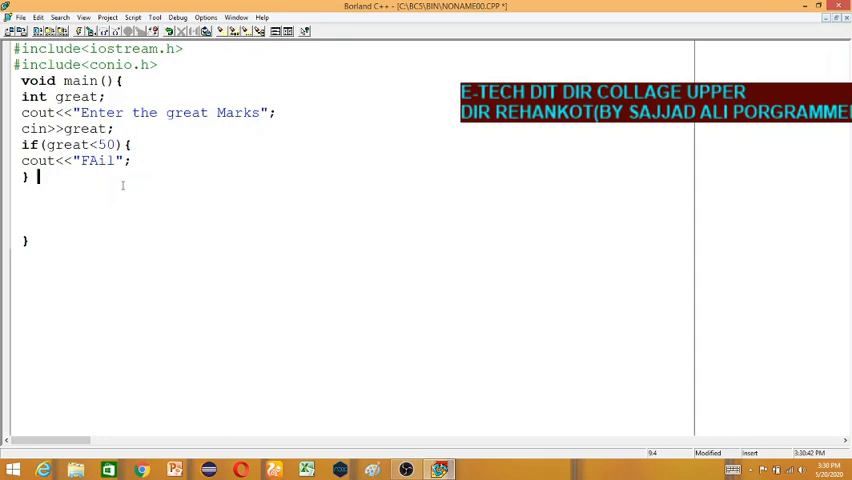
# Add else if(great>50 && great<=60) printing "D".
pyautogui.write('if')
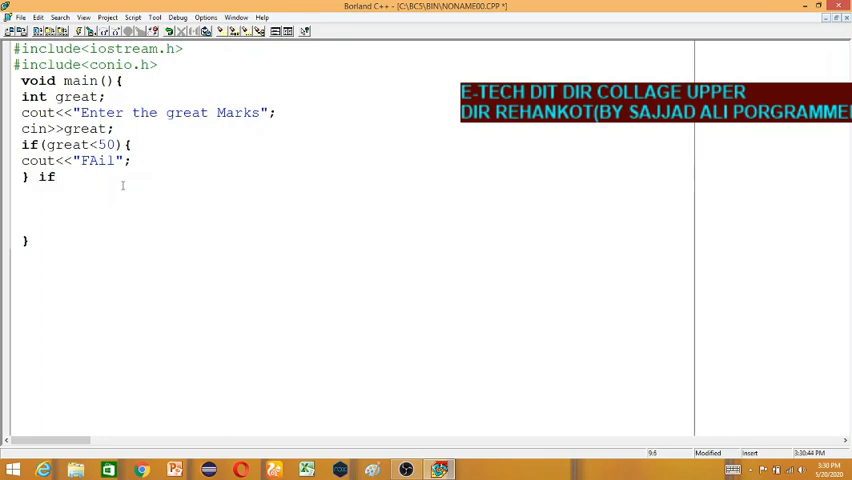
pyautogui.write('else')
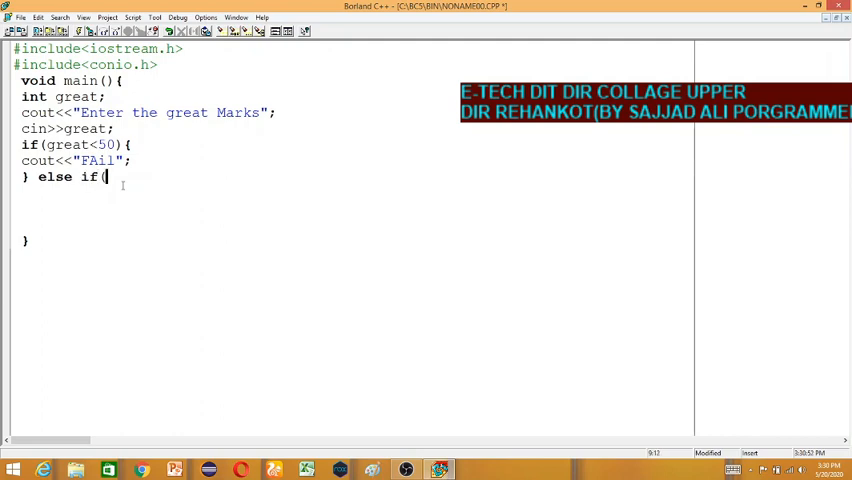
pyautogui.write('grea')
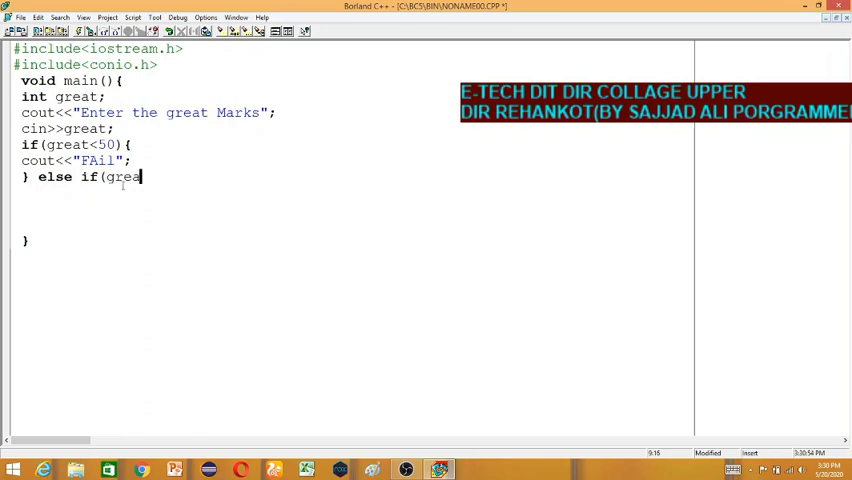
pyautogui.write('>')
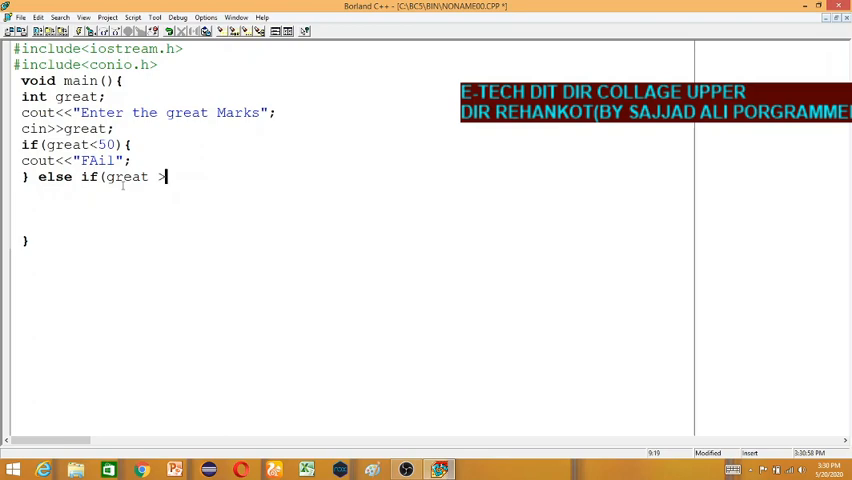
pyautogui.write('50')
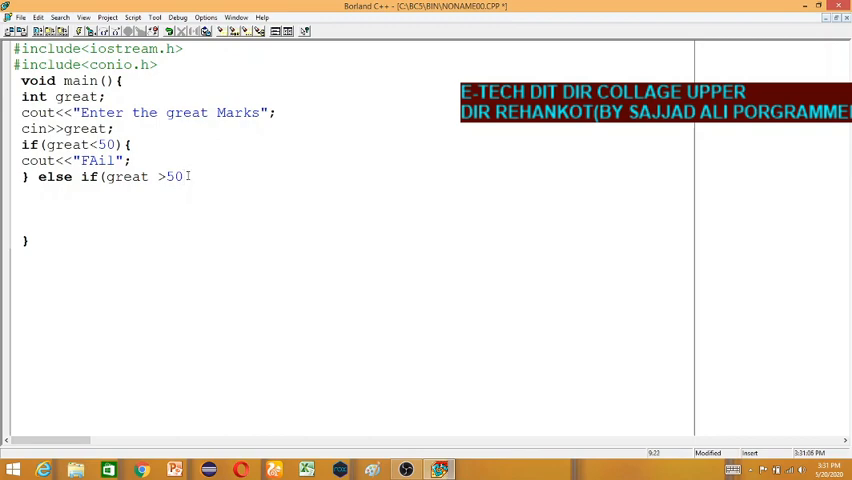
pyautogui.write('&&')
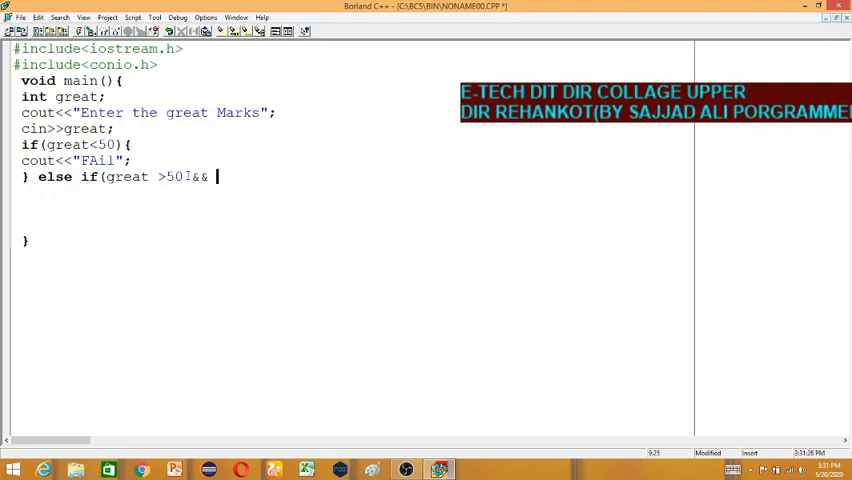
pyautogui.write('great')
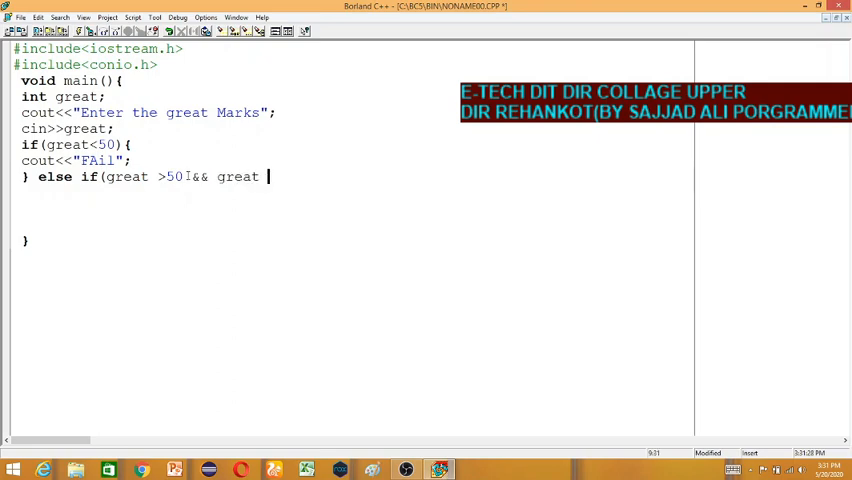
pyautogui.write('<=')
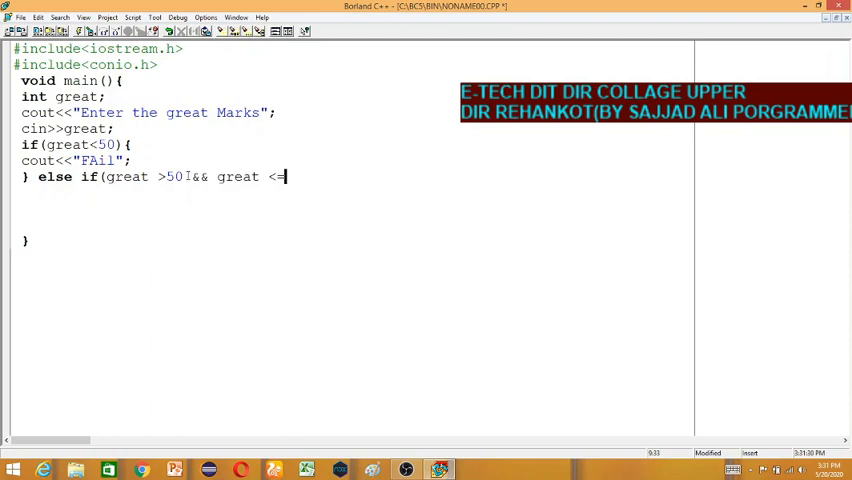
pyautogui.write('60){')
pyautogui.write('}')
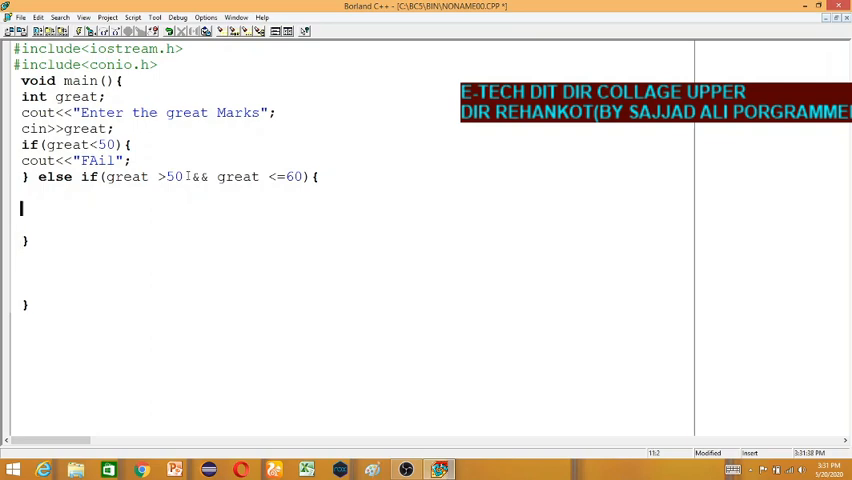
pyautogui.write('cout')
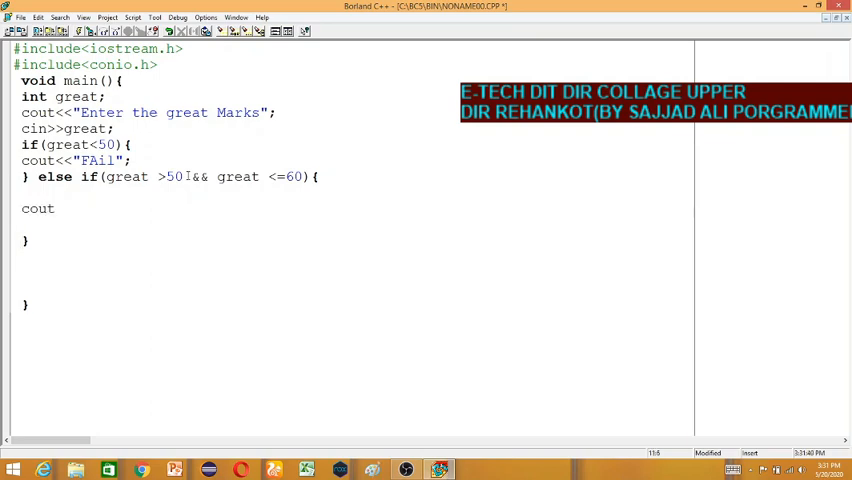
pyautogui.write('<<""')
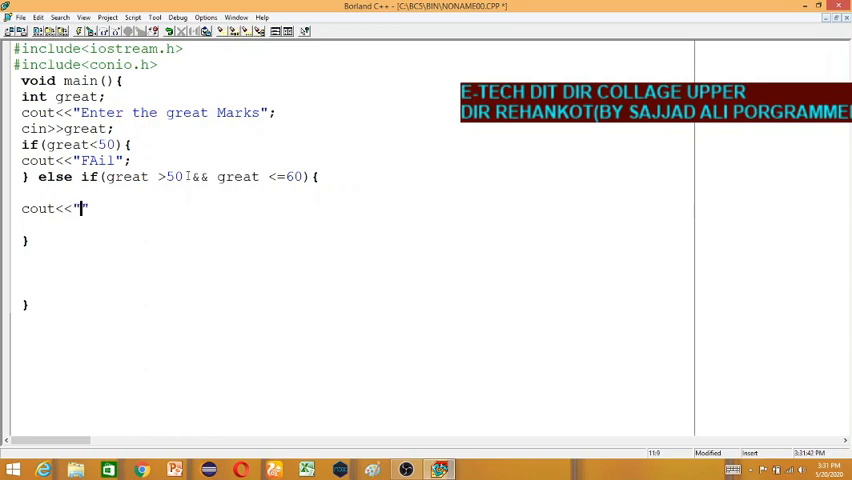
pyautogui.write('D')
pyautogui.click(109, 241)
pyautogui.write(' else')
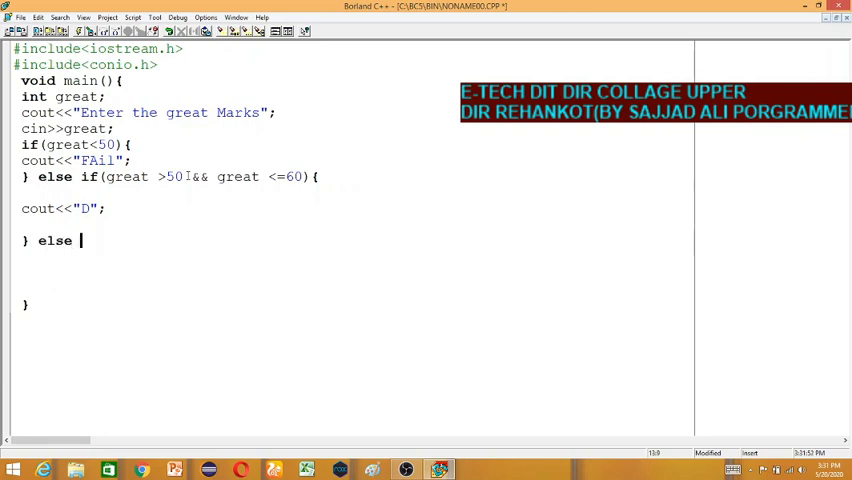
# Write the else if(great>60 && great<=70) header with its braces.
pyautogui.write('if(')
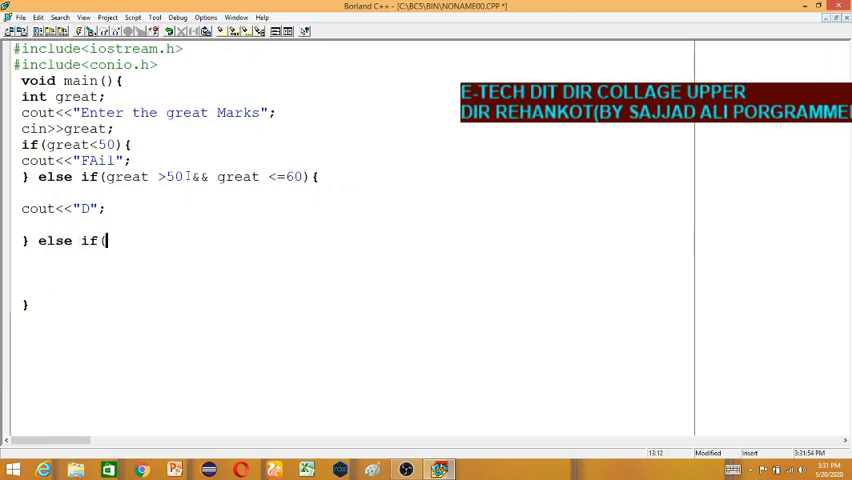
pyautogui.write('great')
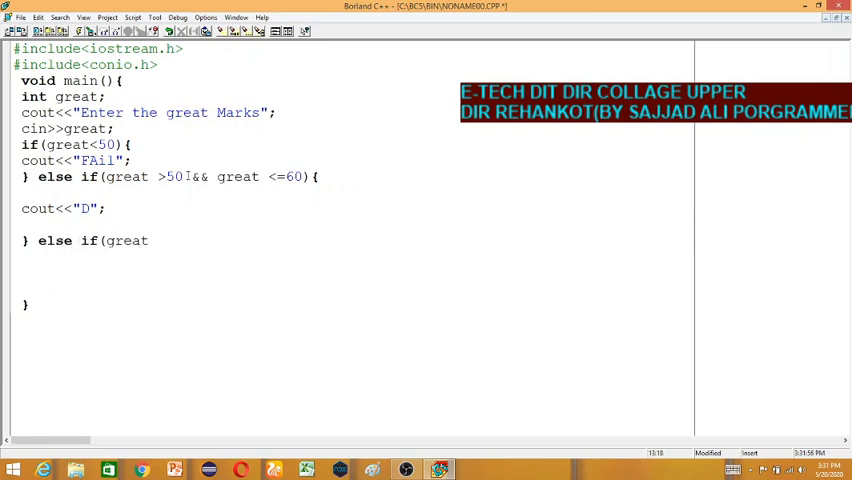
pyautogui.write('>6')
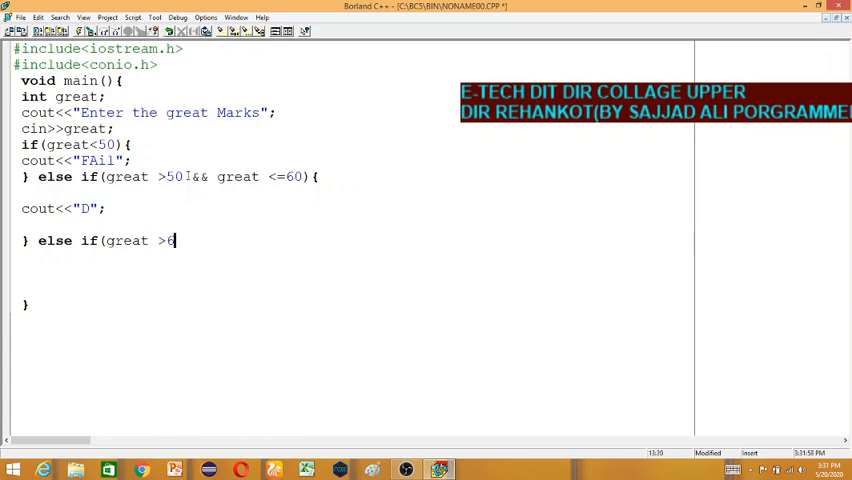
pyautogui.write('0')
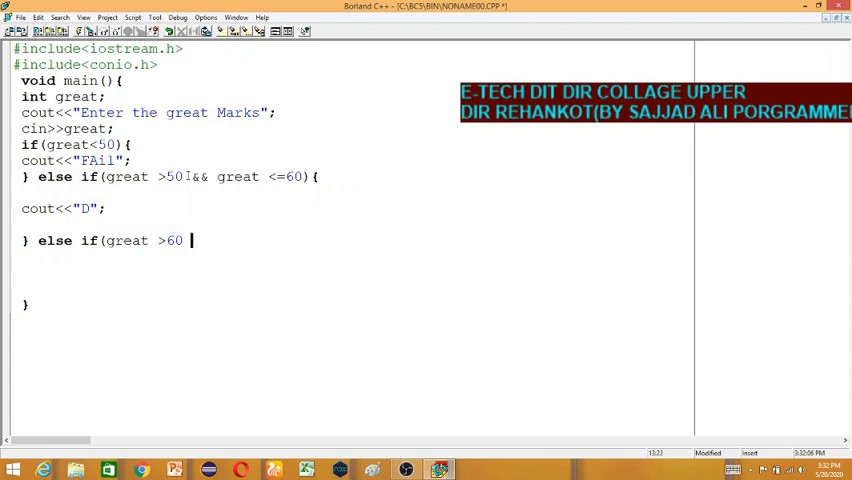
pyautogui.write('&&')
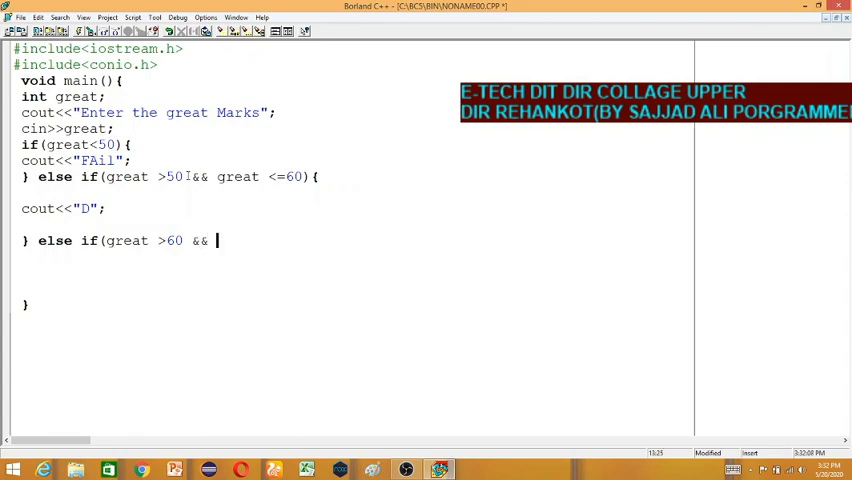
pyautogui.write('great <=')
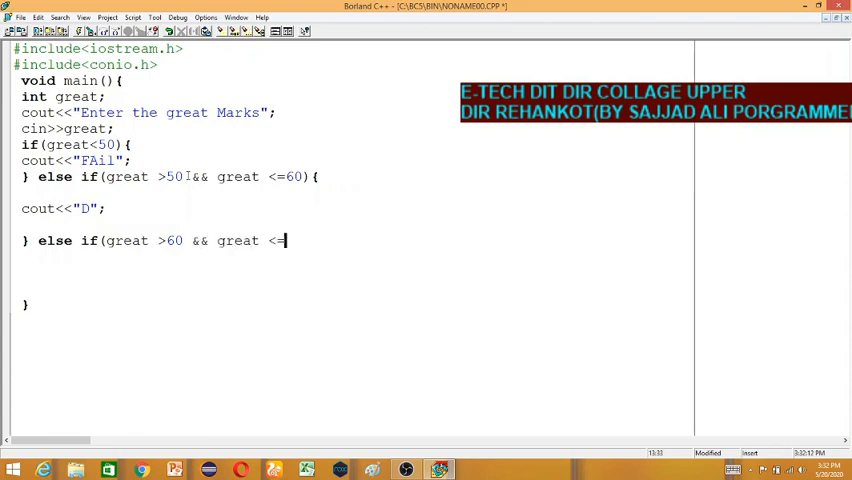
pyautogui.write('7')
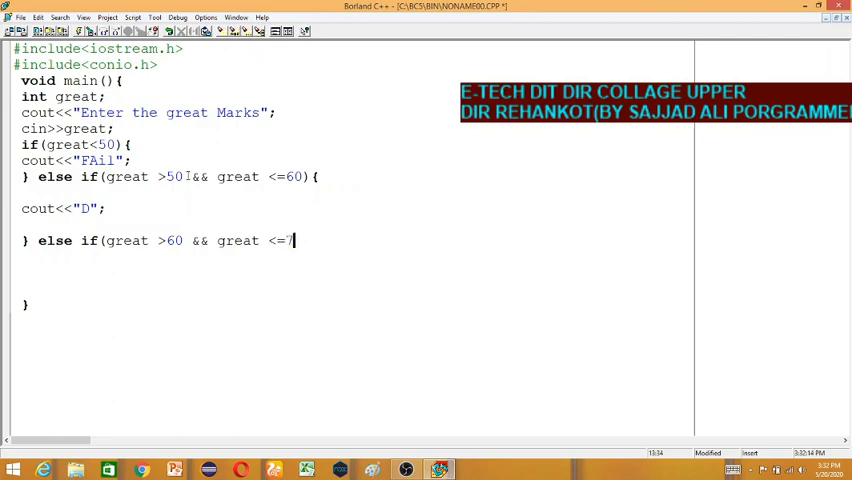
pyautogui.write('70)')
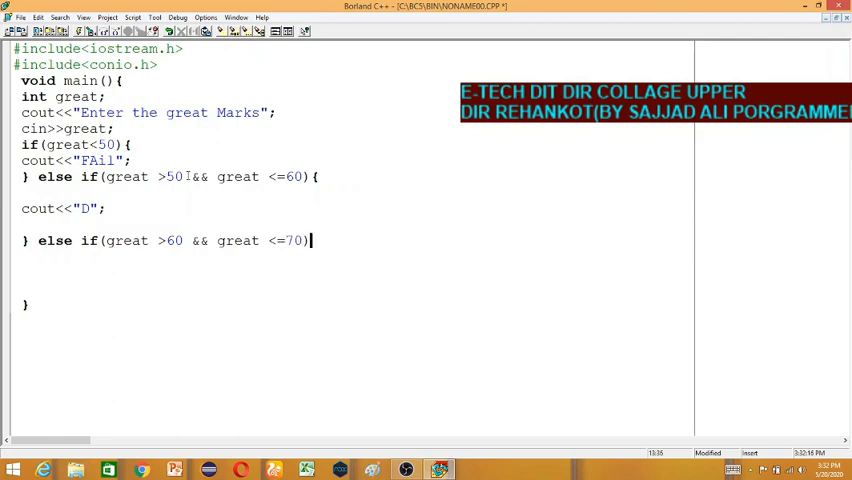
pyautogui.write('{}')
pyautogui.click(175, 272)
pyautogui.write('c')
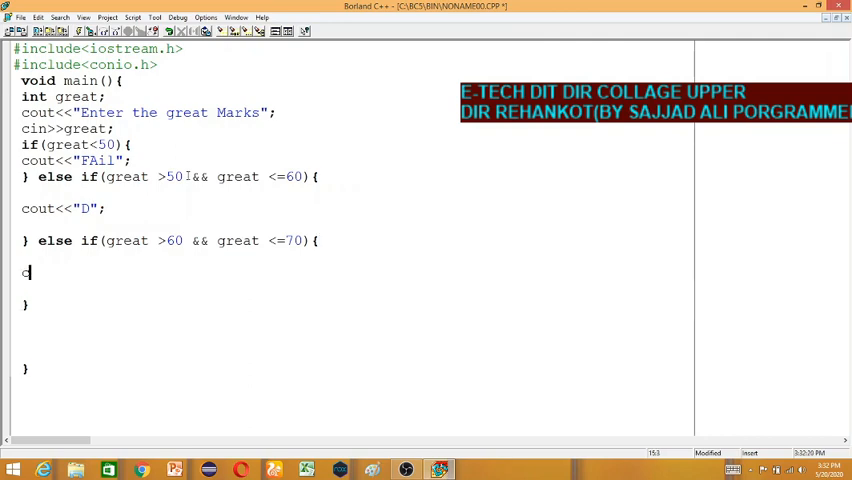
# Print "C great" inside the 60-to-70 branch.
pyautogui.write('out<<')
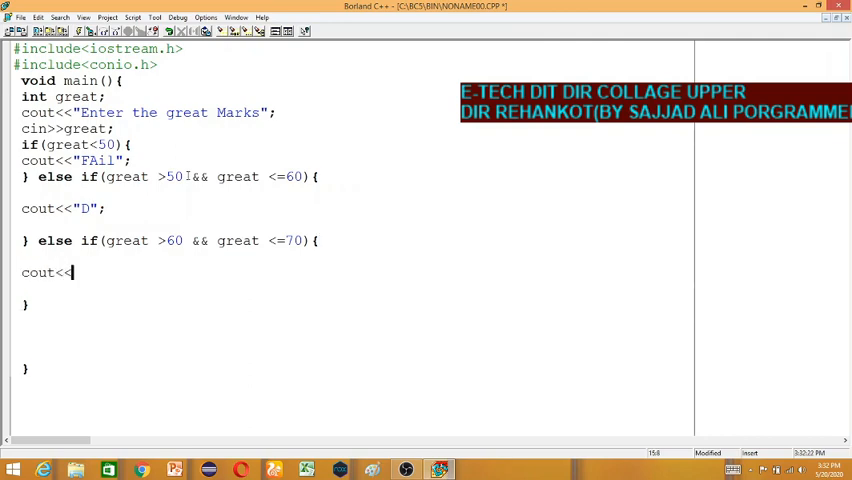
pyautogui.write('"')
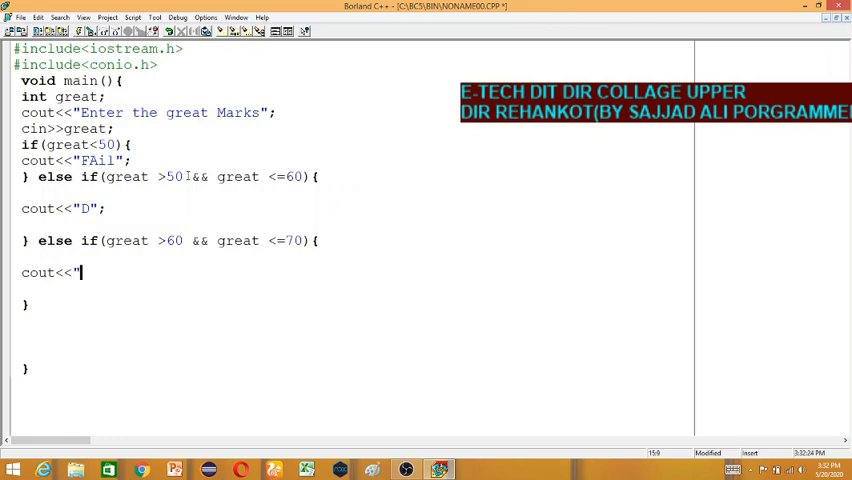
pyautogui.write('C')
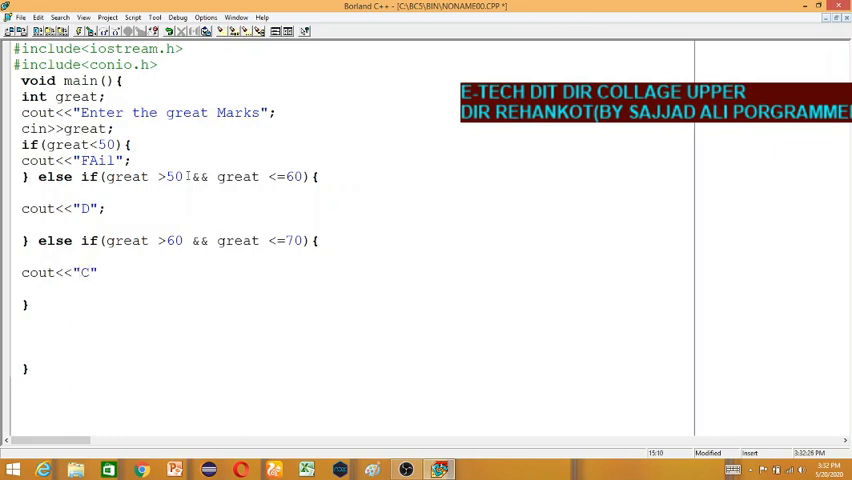
pyautogui.write('great')
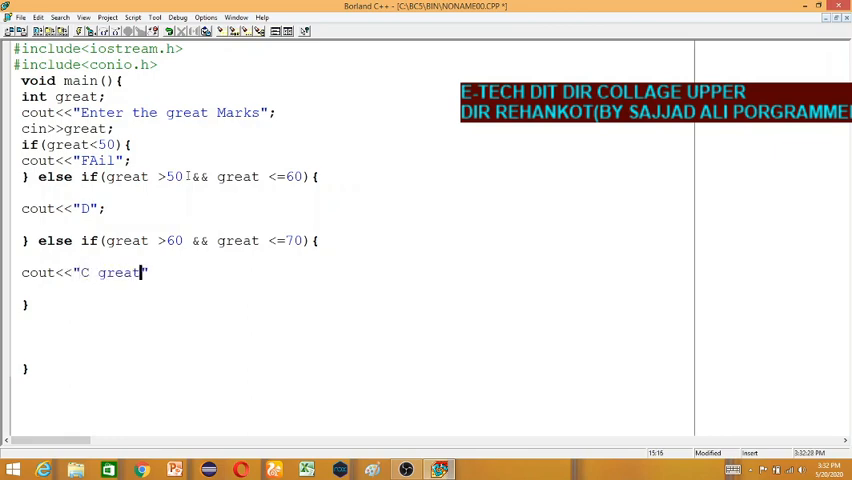
pyautogui.write('"')
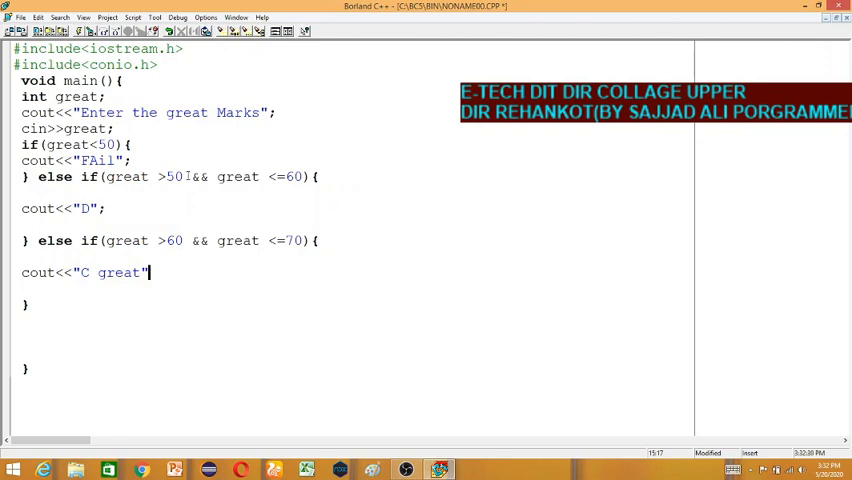
pyautogui.write(';')
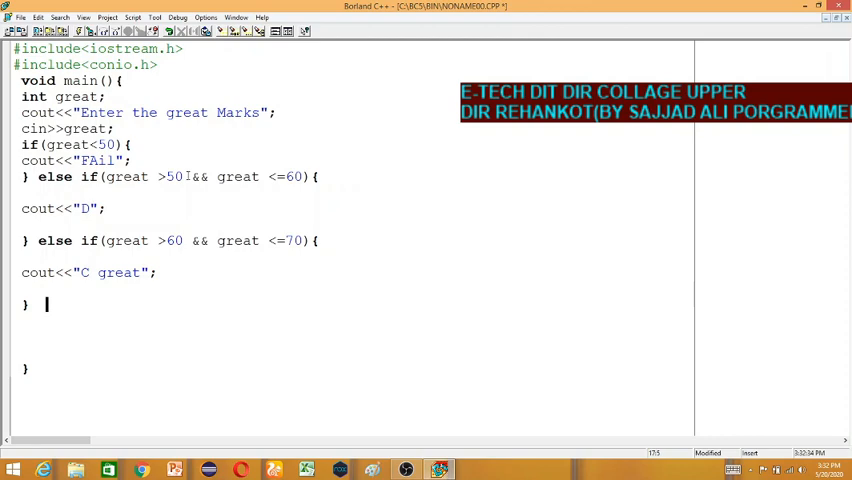
# Add an else if(great>70 && great<=80) branch printing "B great" with endl.
pyautogui.write('else if')
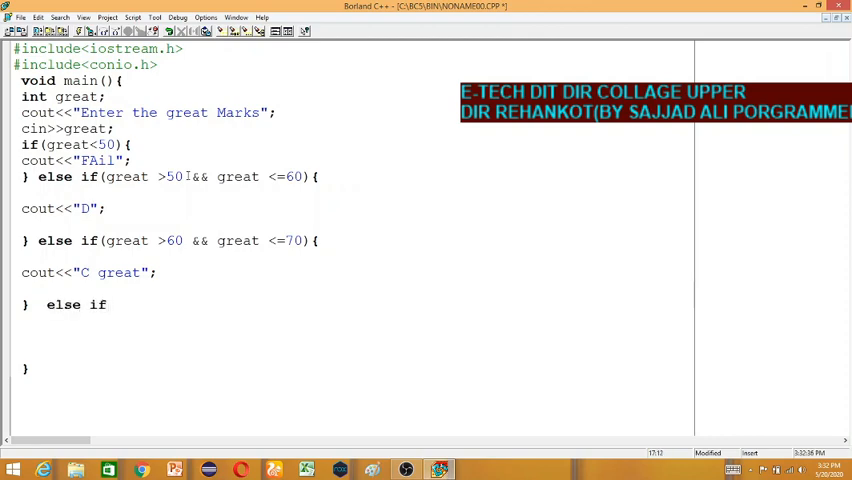
pyautogui.write('(great')
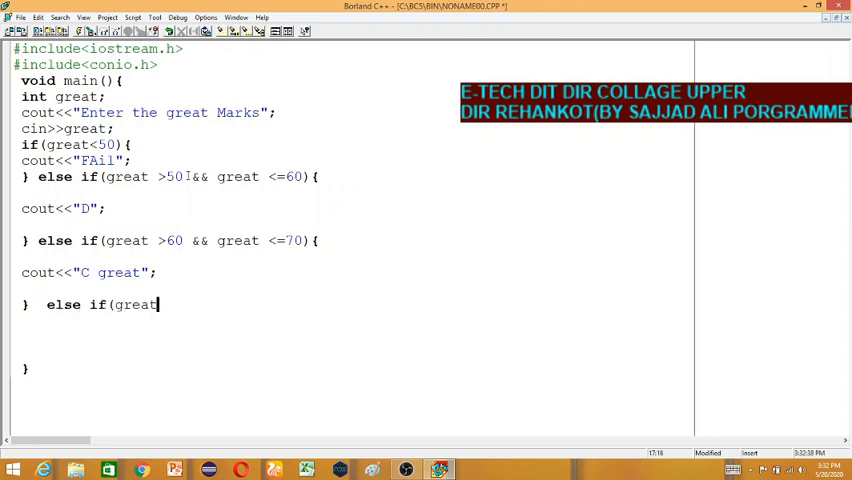
pyautogui.write('>')
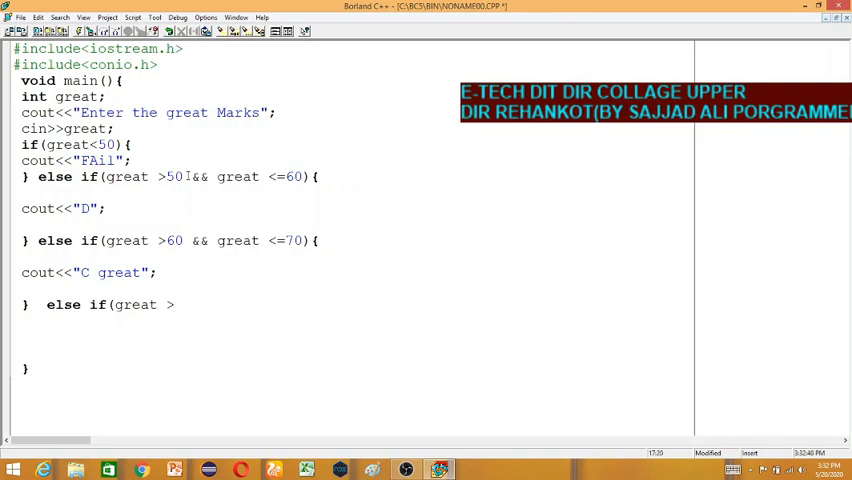
pyautogui.write('70')
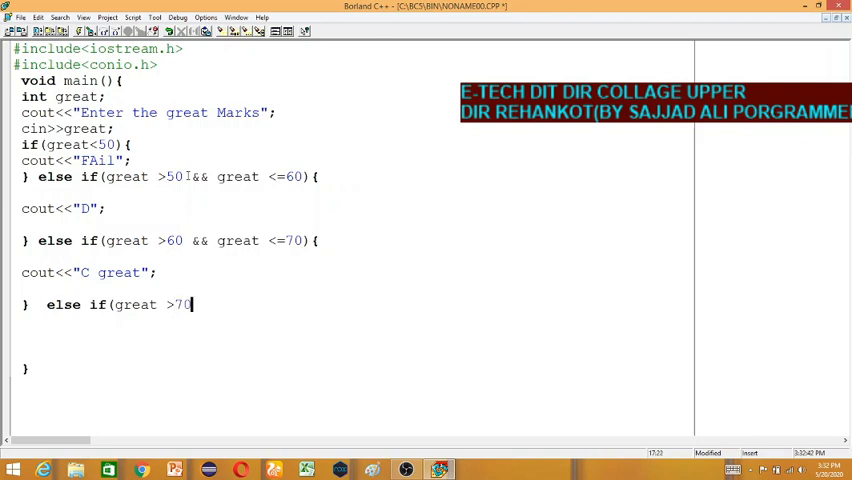
pyautogui.write('&&')
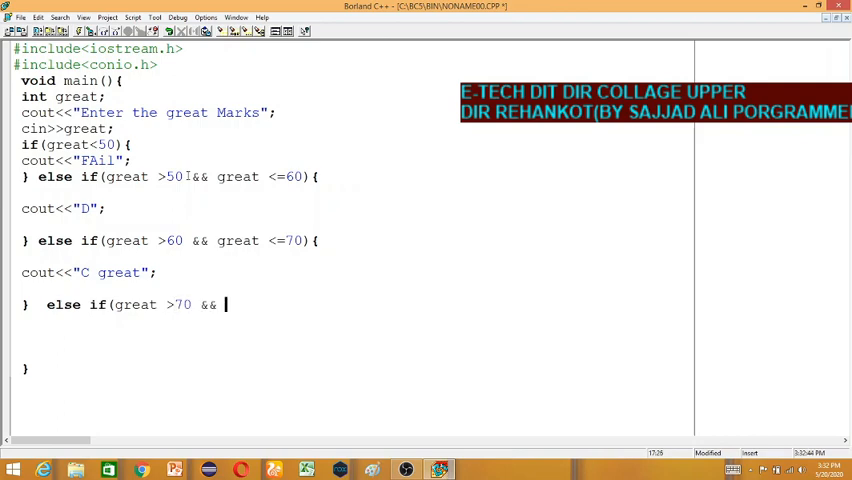
pyautogui.write('80')
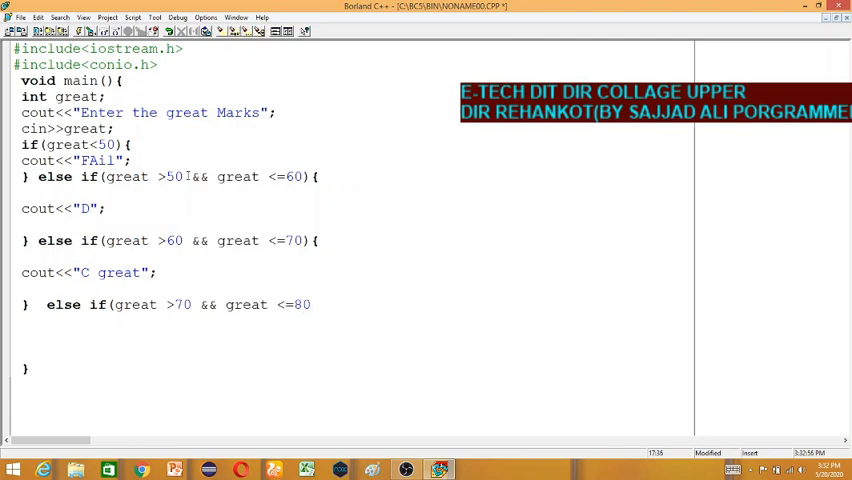
pyautogui.write('{')
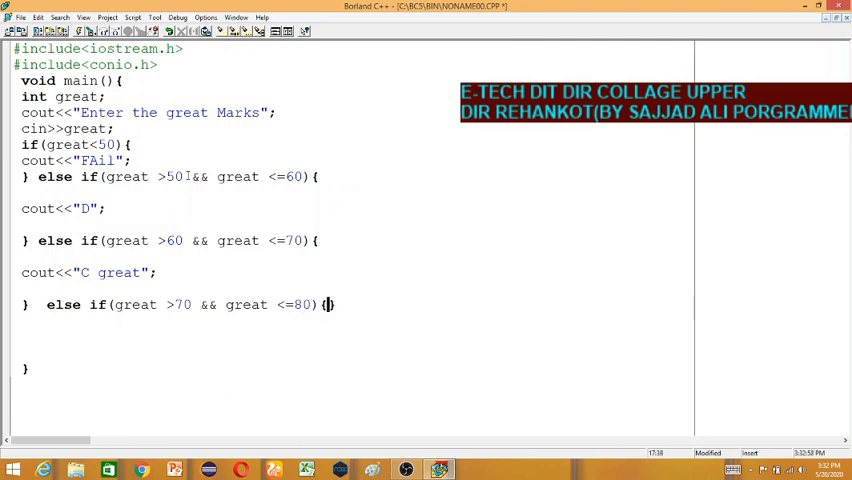
pyautogui.write('co')
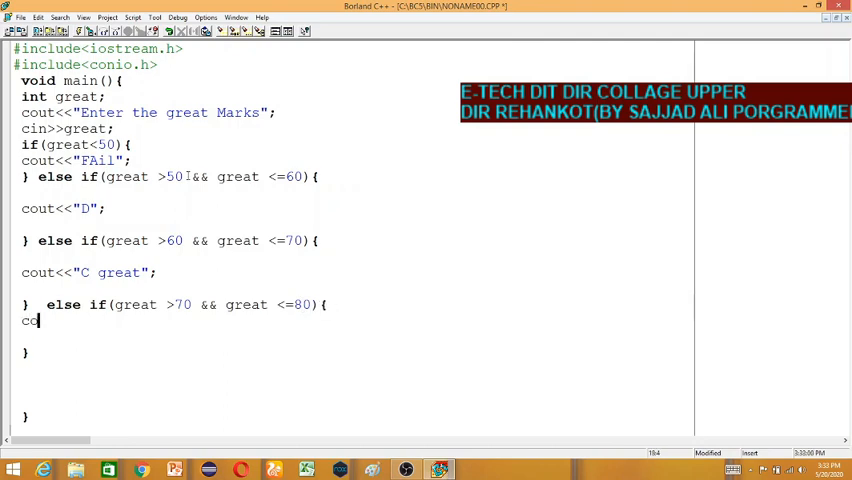
pyautogui.write('ut<<"   great')
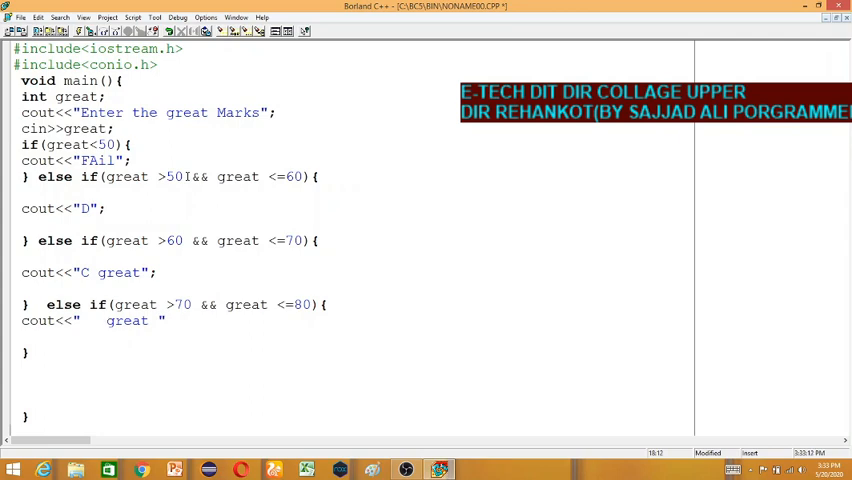
pyautogui.write('B')
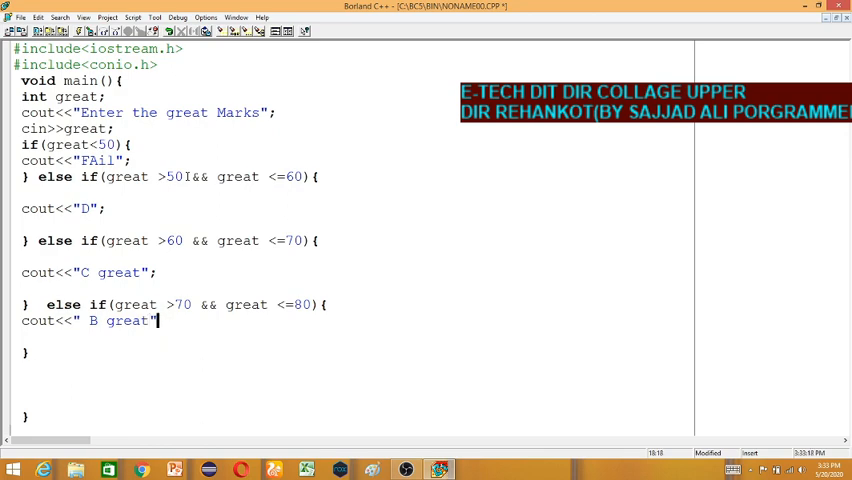
pyautogui.write('<<endl;')
pyautogui.click(69, 352)
pyautogui.write(' else if')
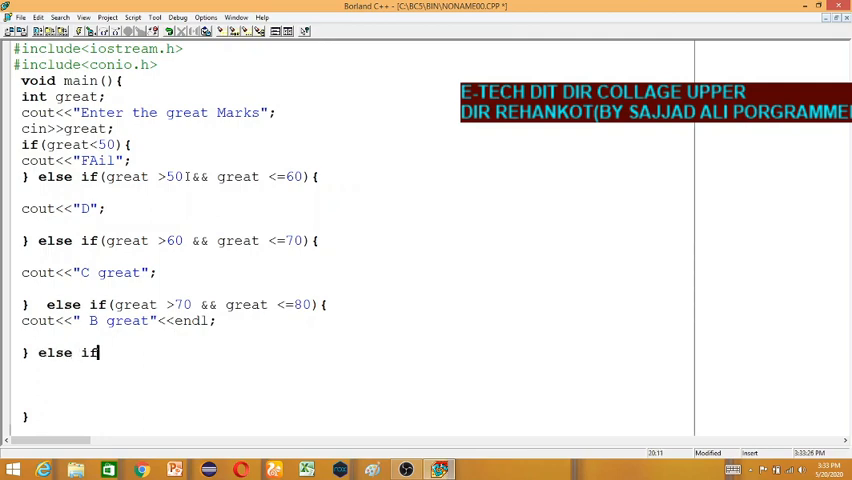
# Write the condition great>80 && great<=100 for the final else-if.
pyautogui.write('(g')
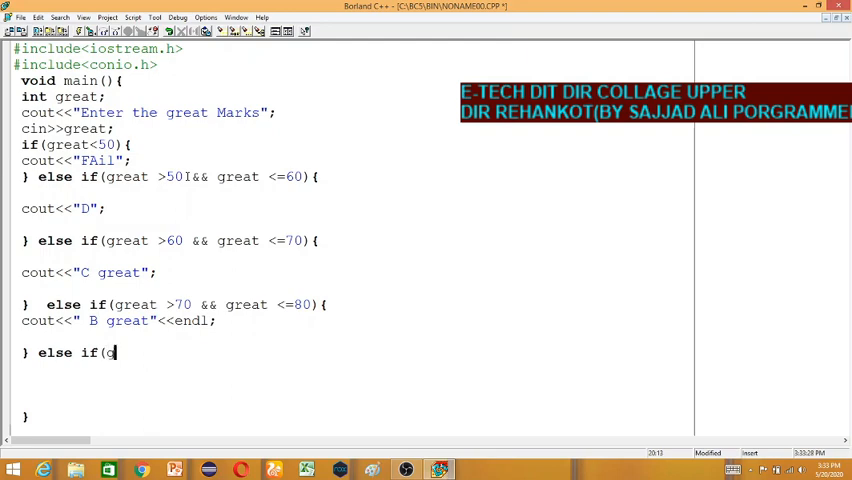
pyautogui.write('great >')
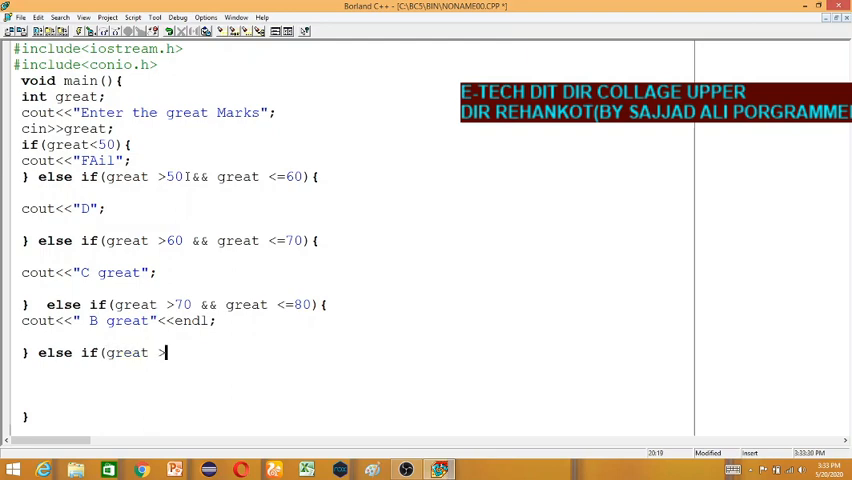
pyautogui.write('9')
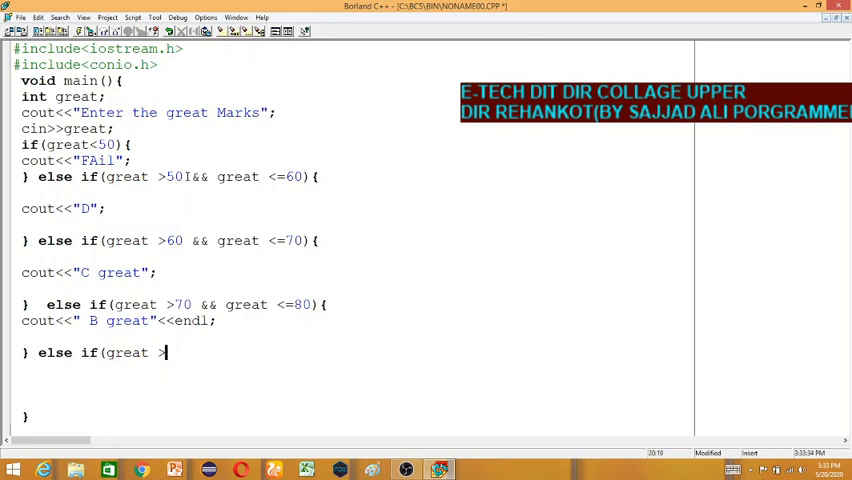
pyautogui.write('80')
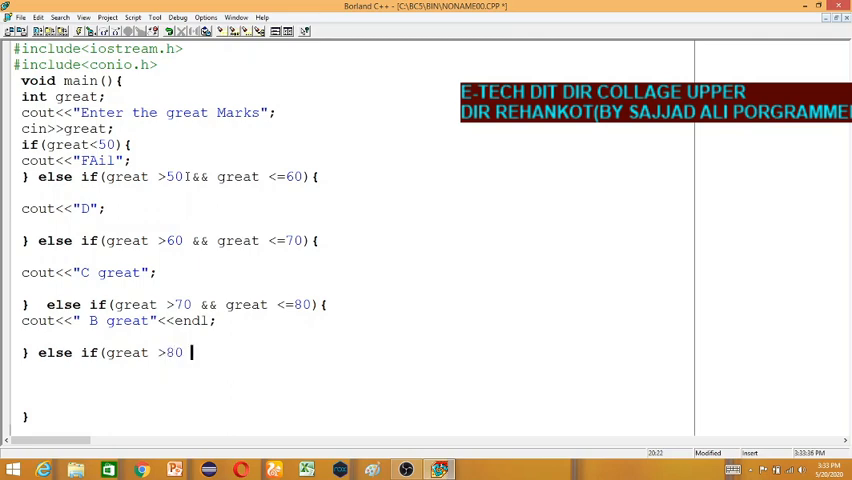
pyautogui.write('&&')
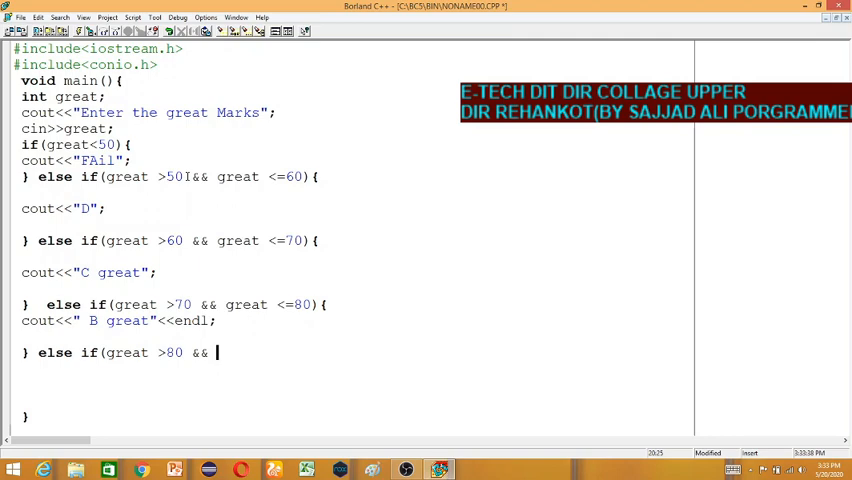
pyautogui.write('great')
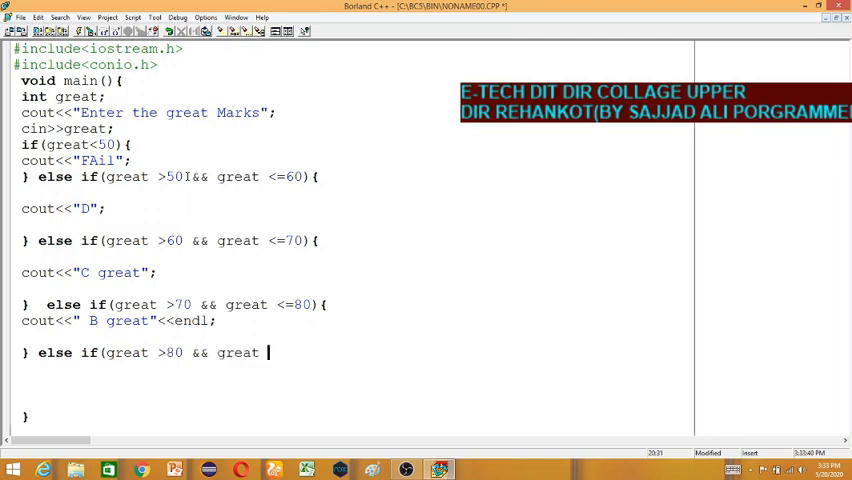
pyautogui.write('100')
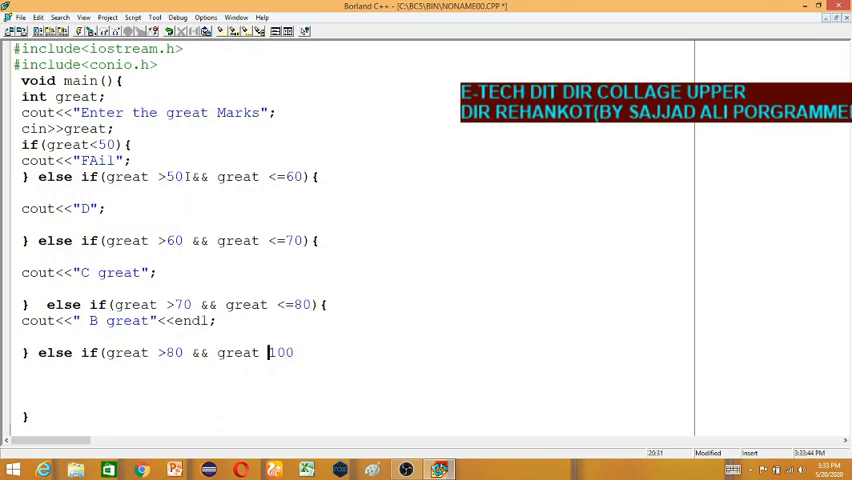
pyautogui.write('<=')
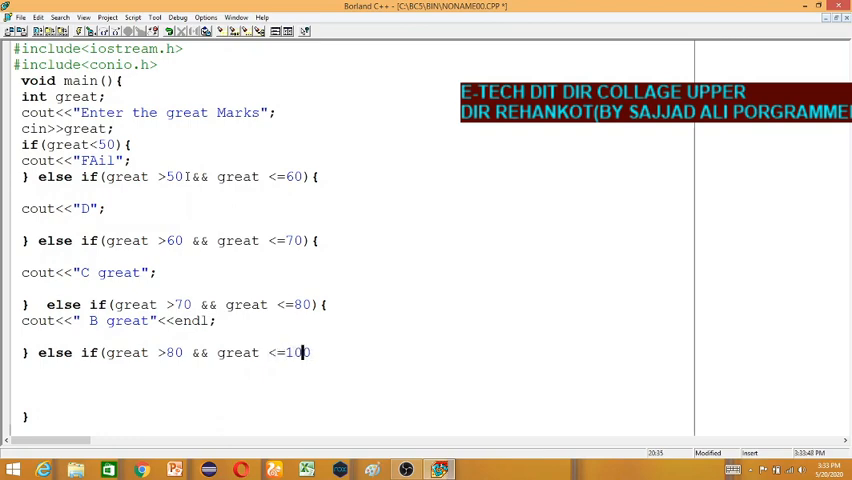
pyautogui.write('0')
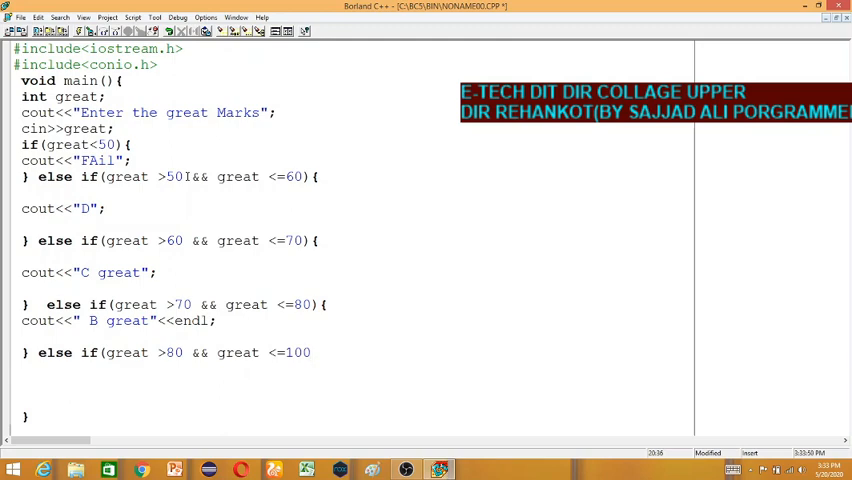
pyautogui.write('){')
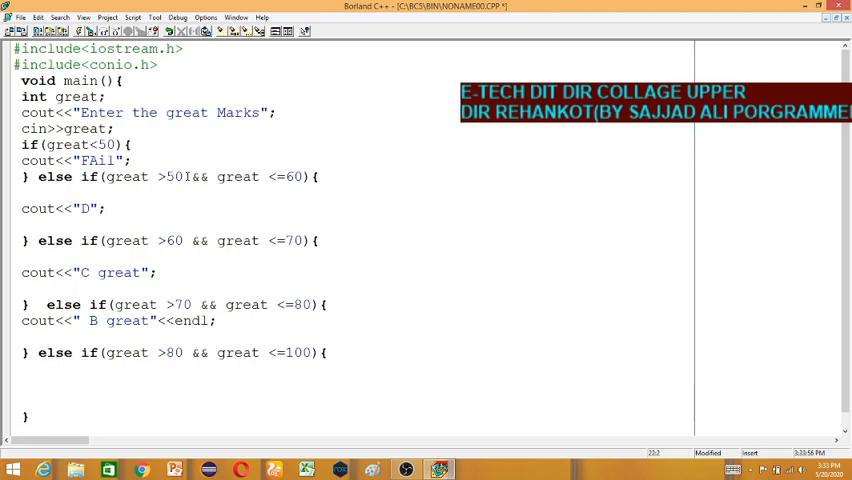
# Print "A great" in the last branch and change the D message to "D great".
pyautogui.write('cout<<')
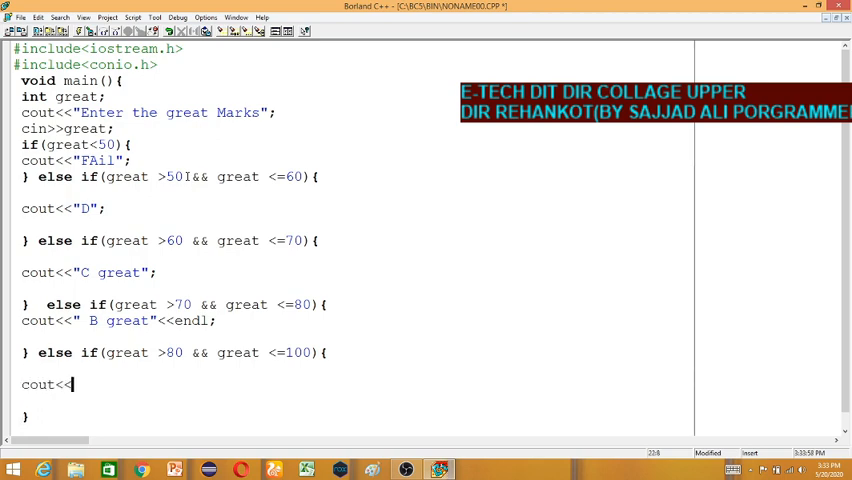
pyautogui.write('"A"')
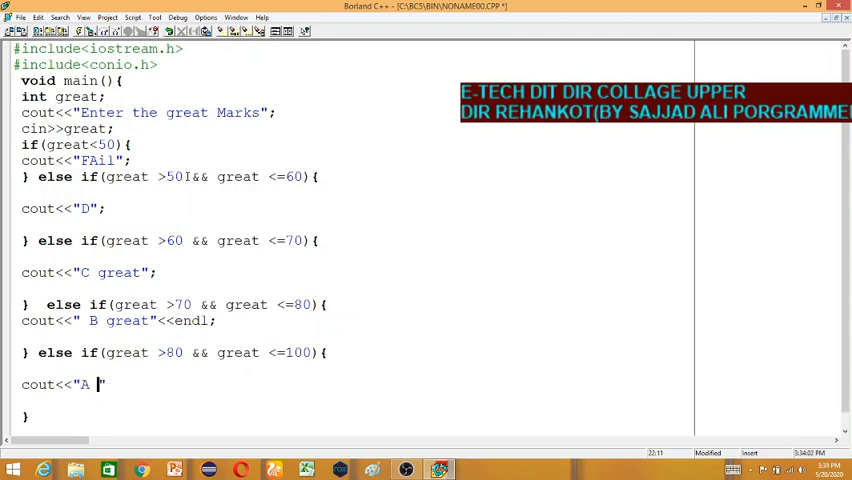
pyautogui.write('great')
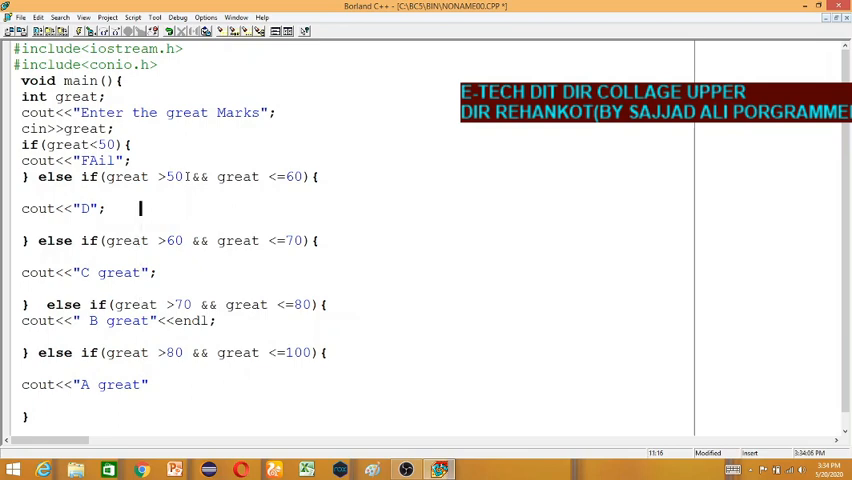
pyautogui.write('g')
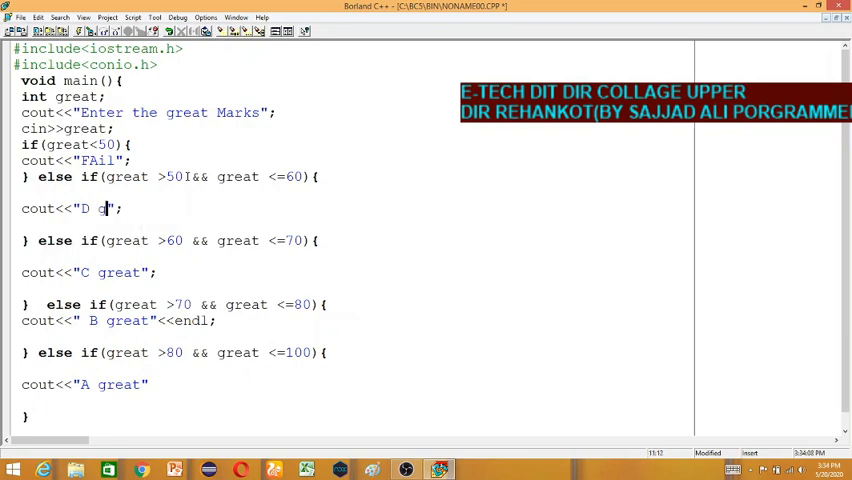
pyautogui.write('reat')
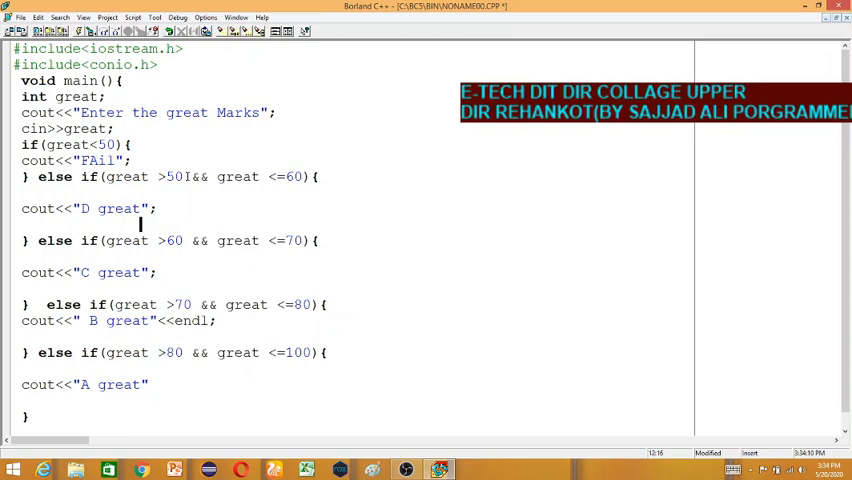
pyautogui.scroll(-3)
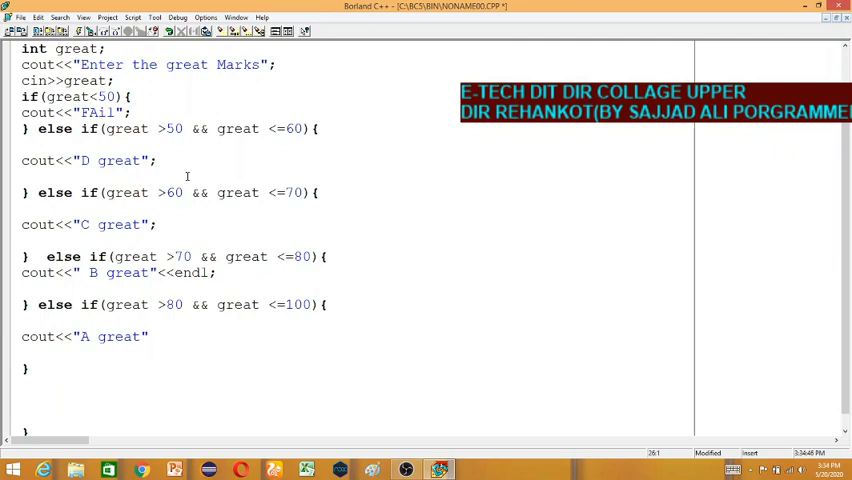
# Add getch() at the end and dismiss the failed-build message.
pyautogui.write('getch();')
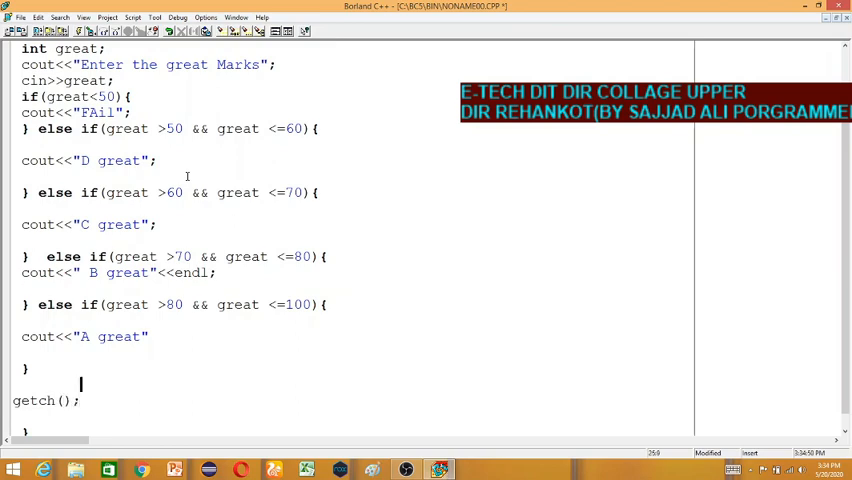
pyautogui.scroll(3)
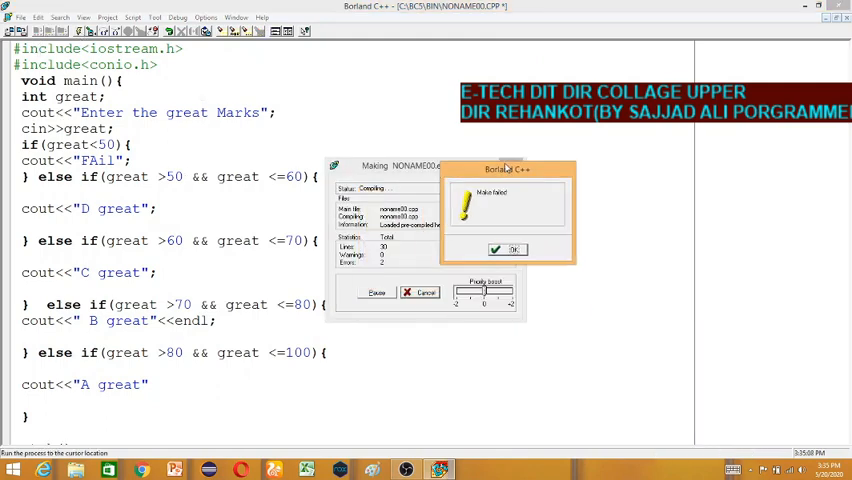
pyautogui.click(508, 249)
pyautogui.write(' ;')
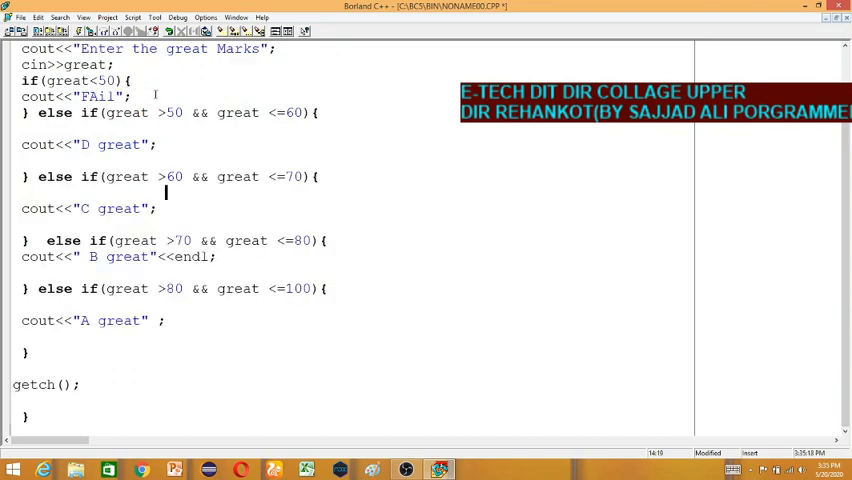
pyautogui.scroll(3)
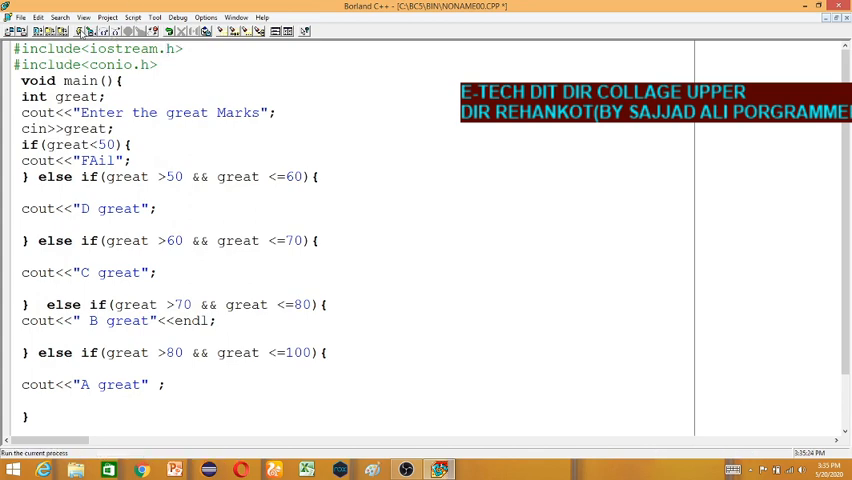
# Run the grade program and submit 55 as the marks.
pyautogui.click(135, 31)
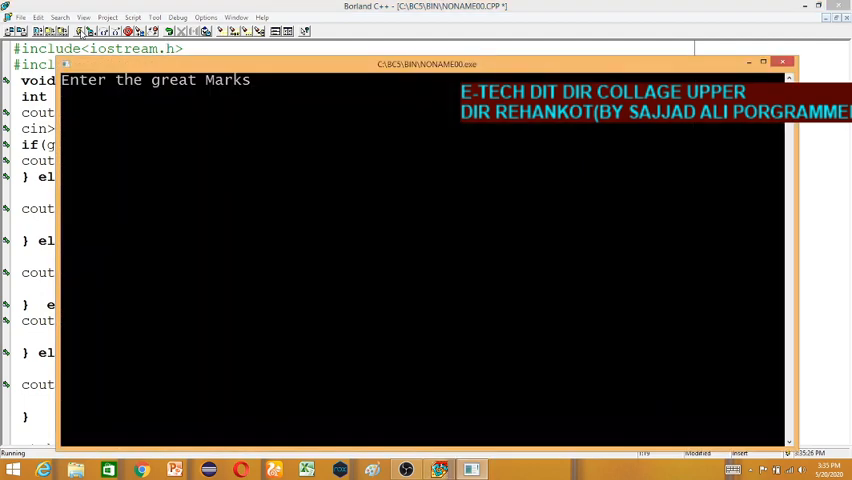
pyautogui.write('49')
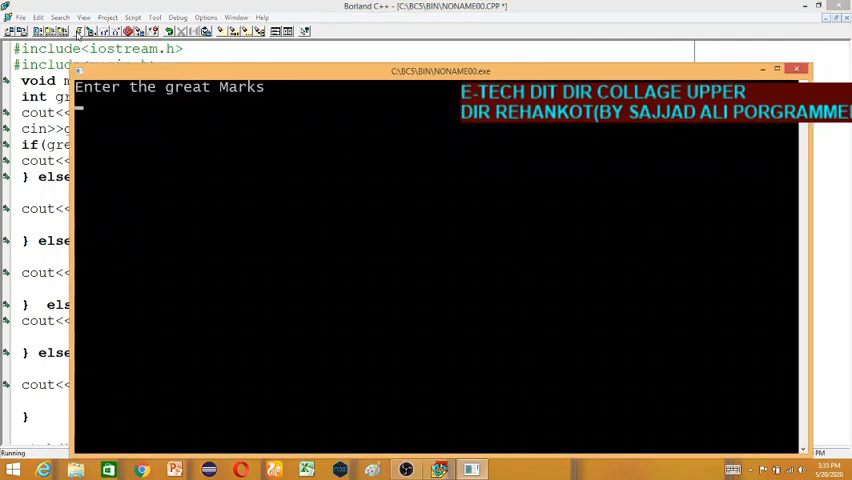
pyautogui.write('55')
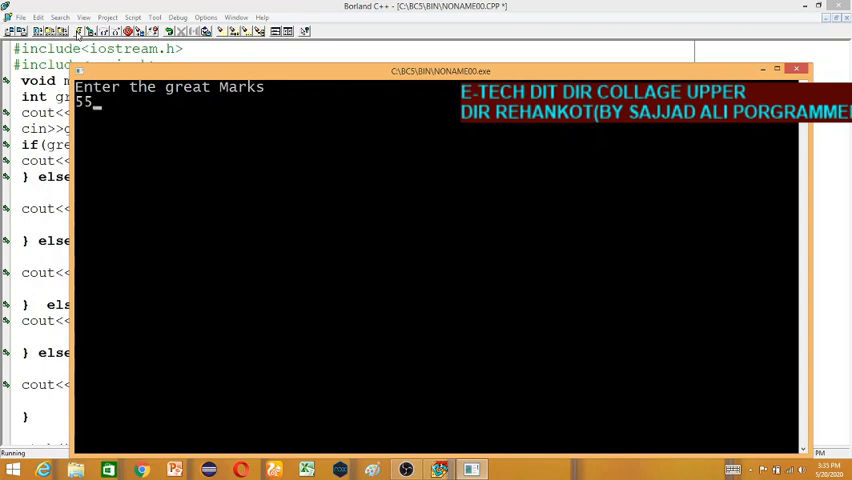
pyautogui.press('Return')
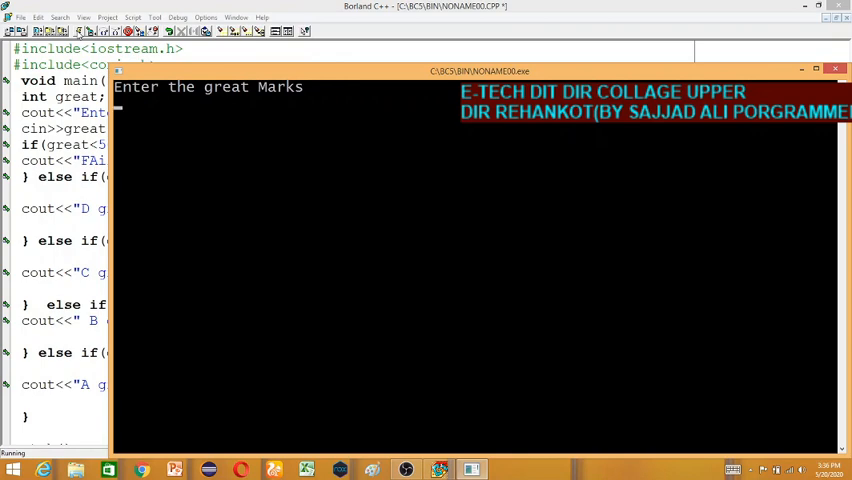
# Test the program again with marks of 94.
pyautogui.write('9')
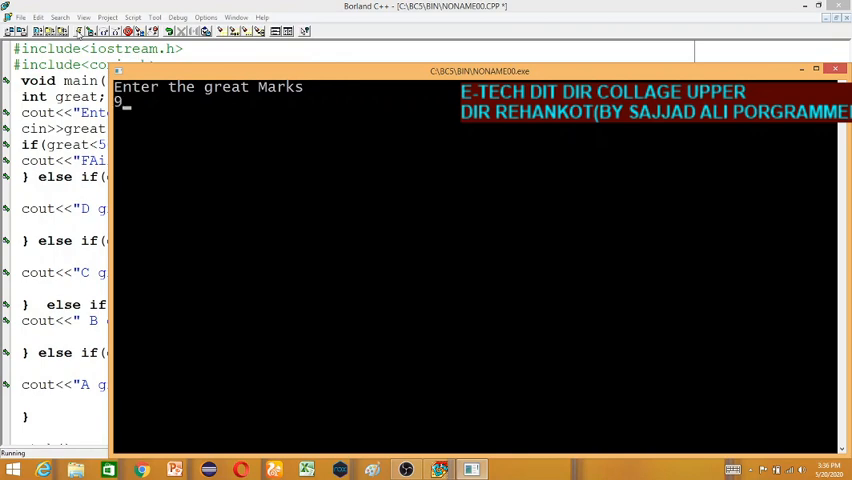
pyautogui.write('4')
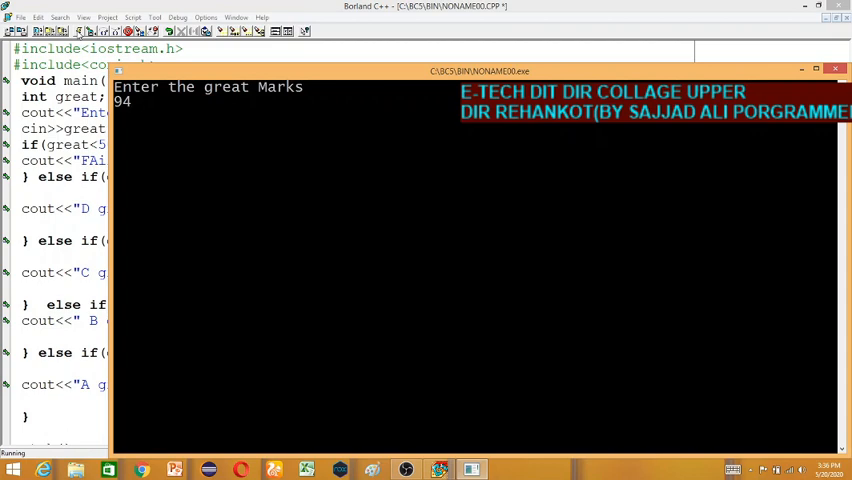
pyautogui.press('Return')
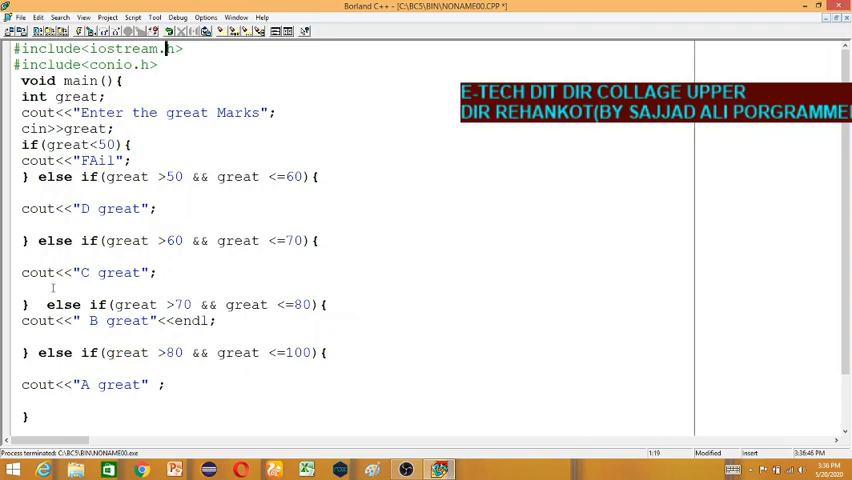
pyautogui.click(165, 112)
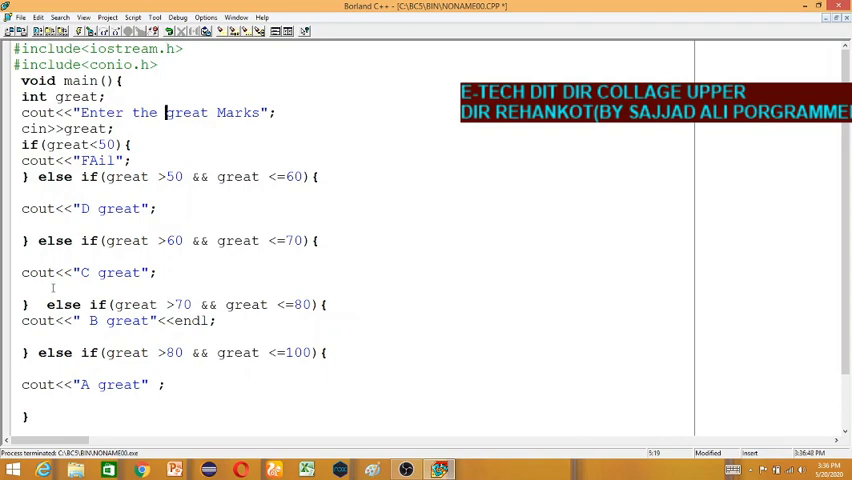
pyautogui.scroll(-3)
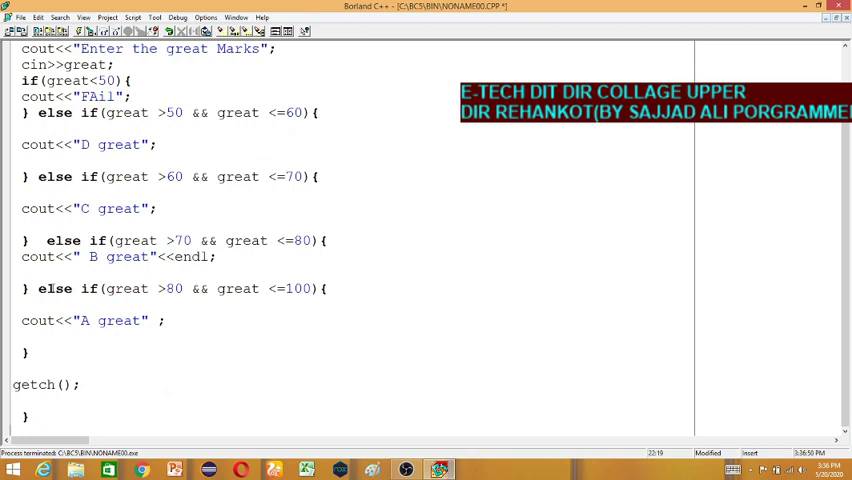
pyautogui.scroll(3)
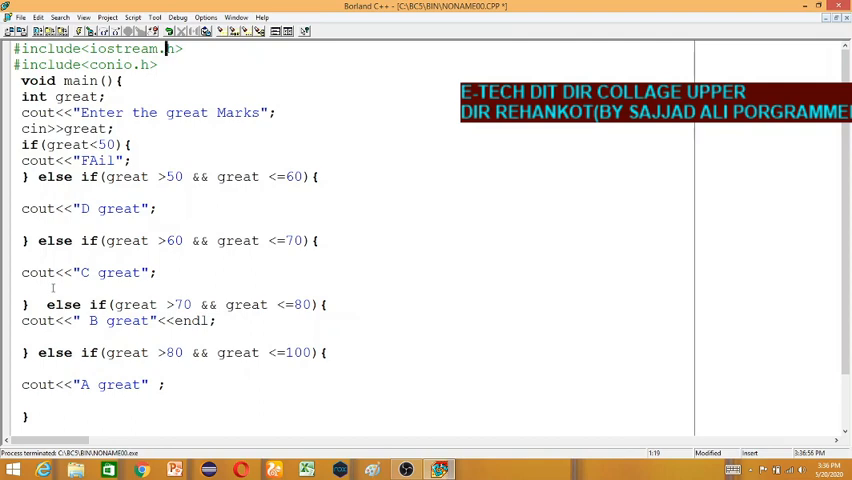
pyautogui.click(162, 240)
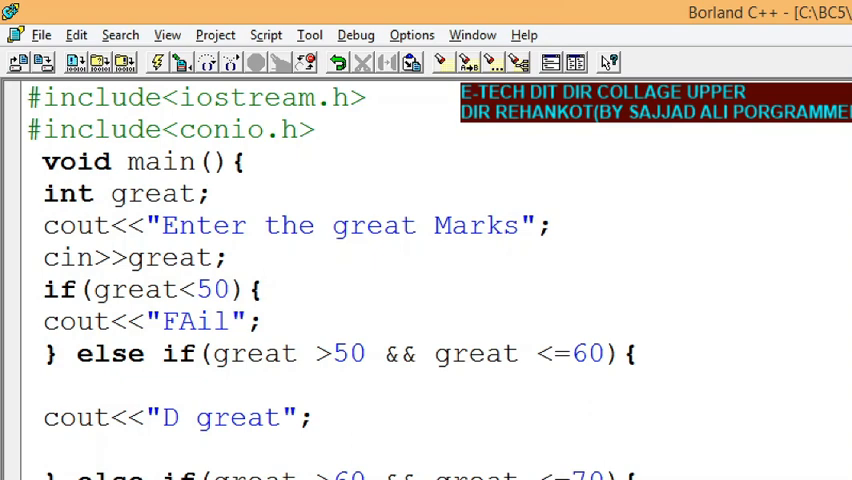
pyautogui.scroll(-3)
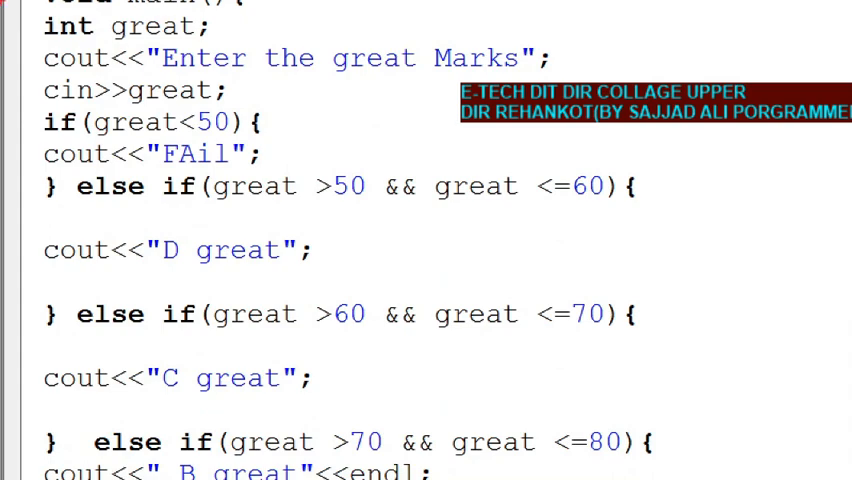